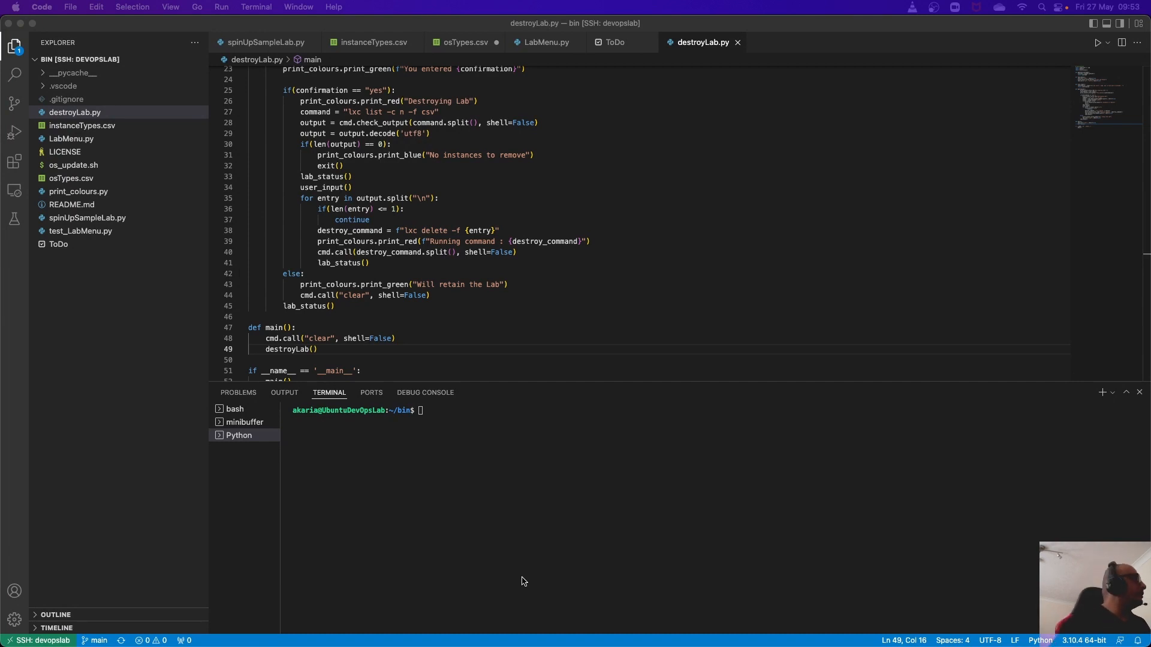
mouse_move(525, 414)
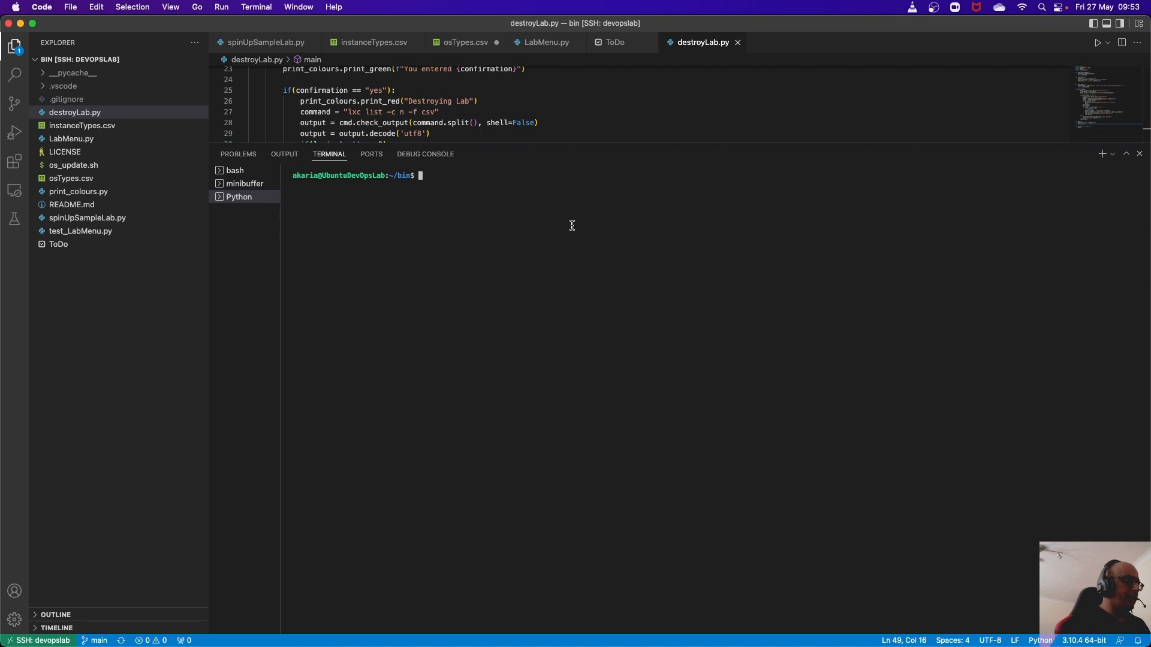
Step: Run neofetch to show the remote Ubuntu 22.04 server's system summary
text(neo)
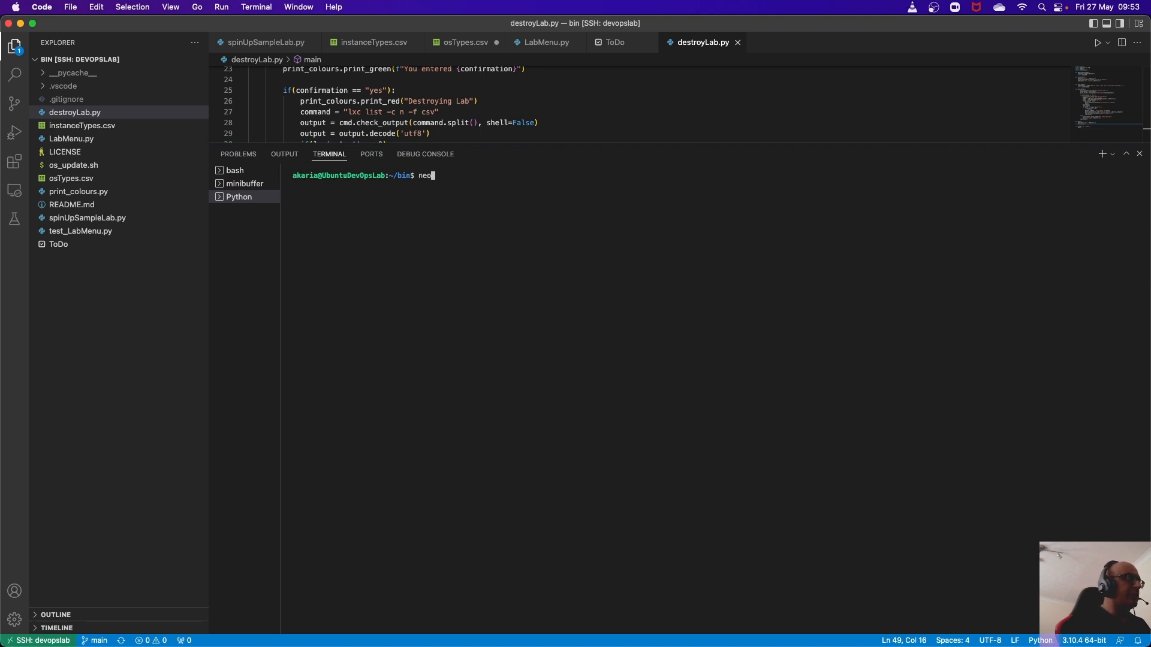
text(fetch)
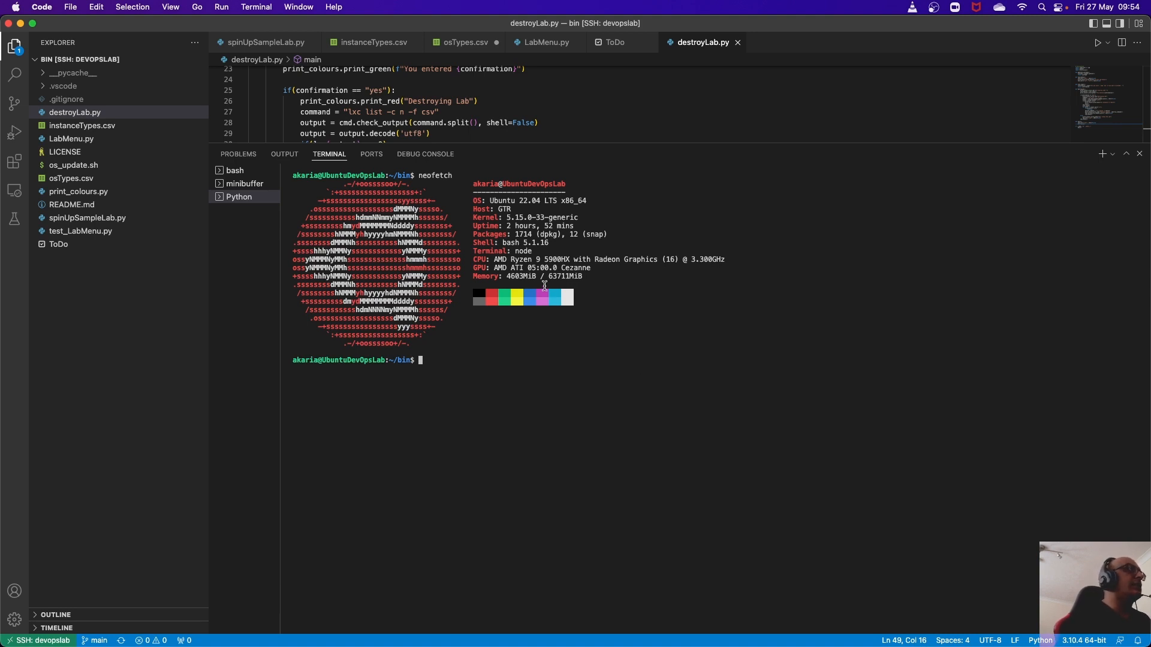
mouse_move(686, 331)
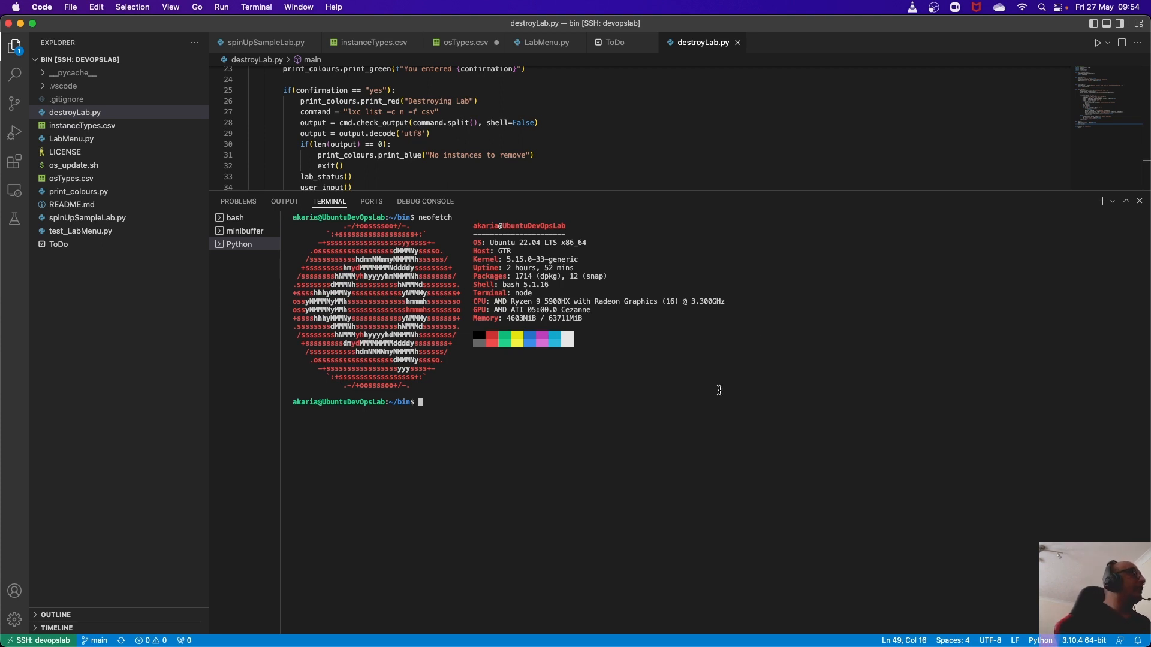
Step: Run git log to list the repository's recent commits on main
text(git)
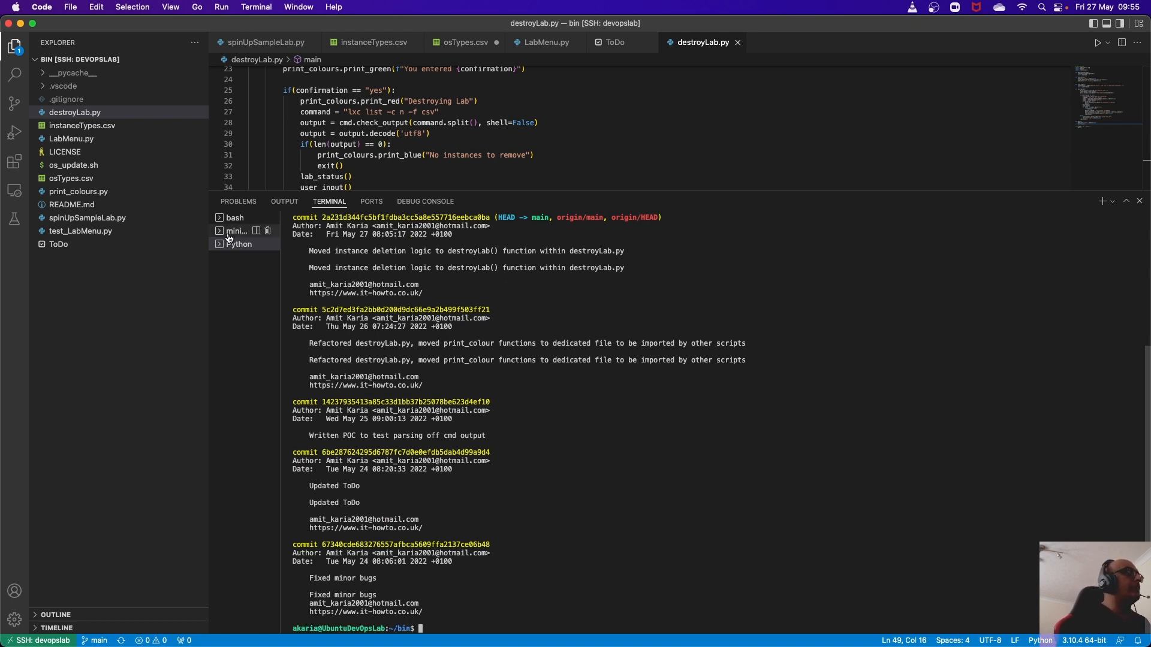
mouse_move(640, 390)
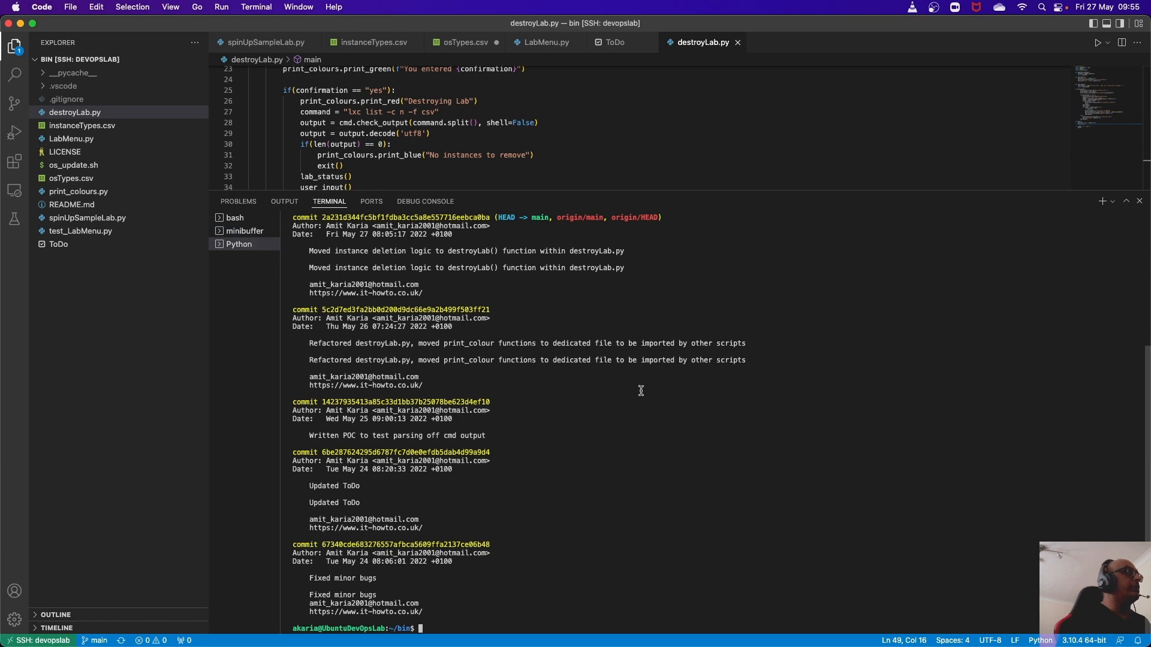
Step: Switch to LabMenu.py so it can be run to show the Lab Menu
click(546, 42)
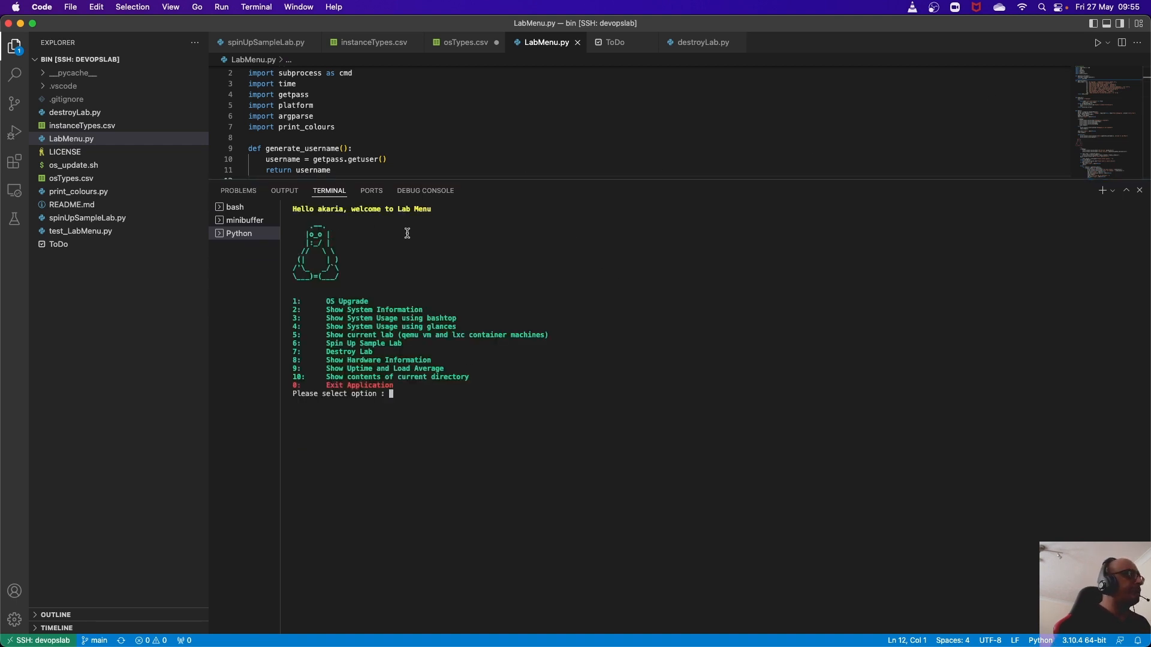
mouse_move(294, 284)
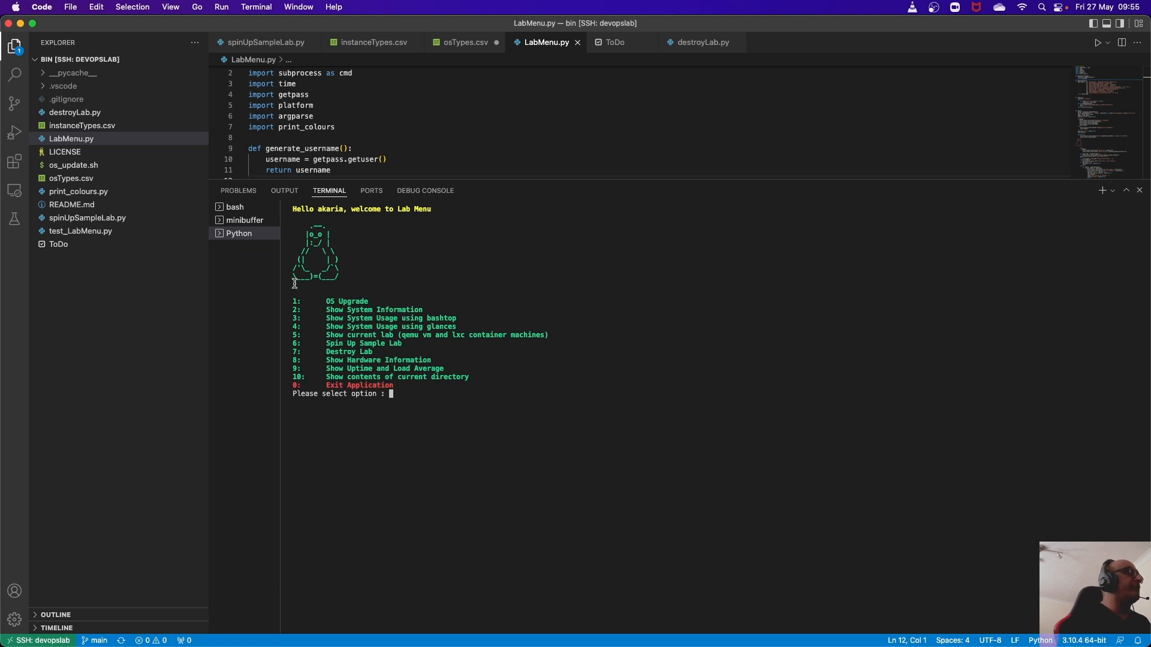
mouse_move(602, 252)
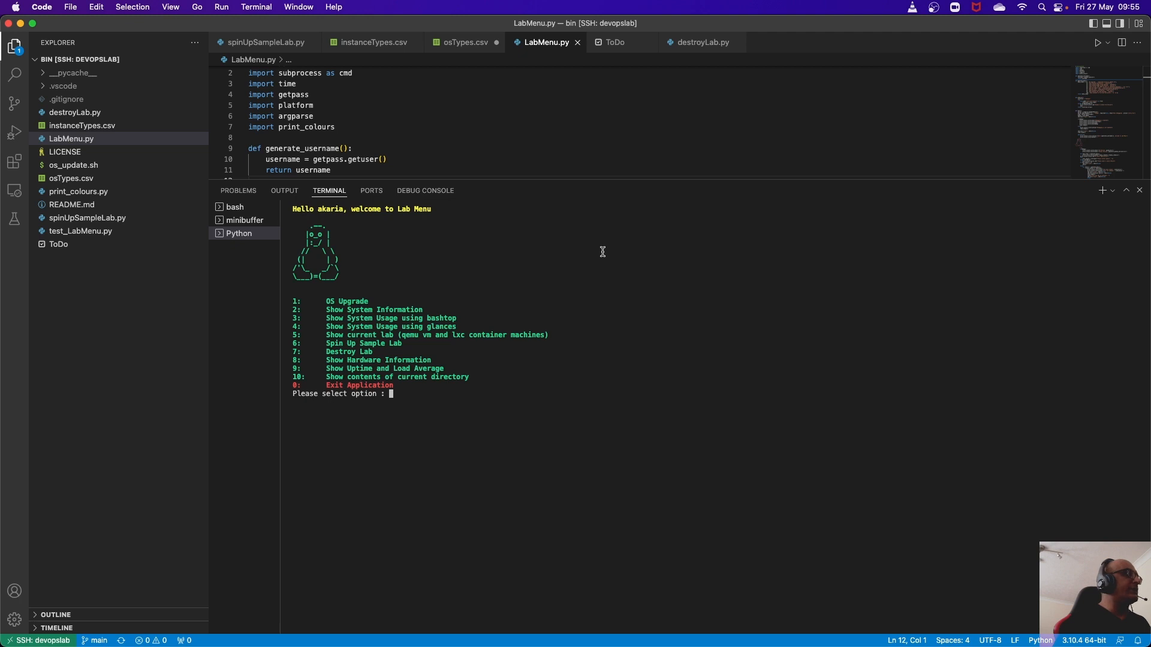
text(2)
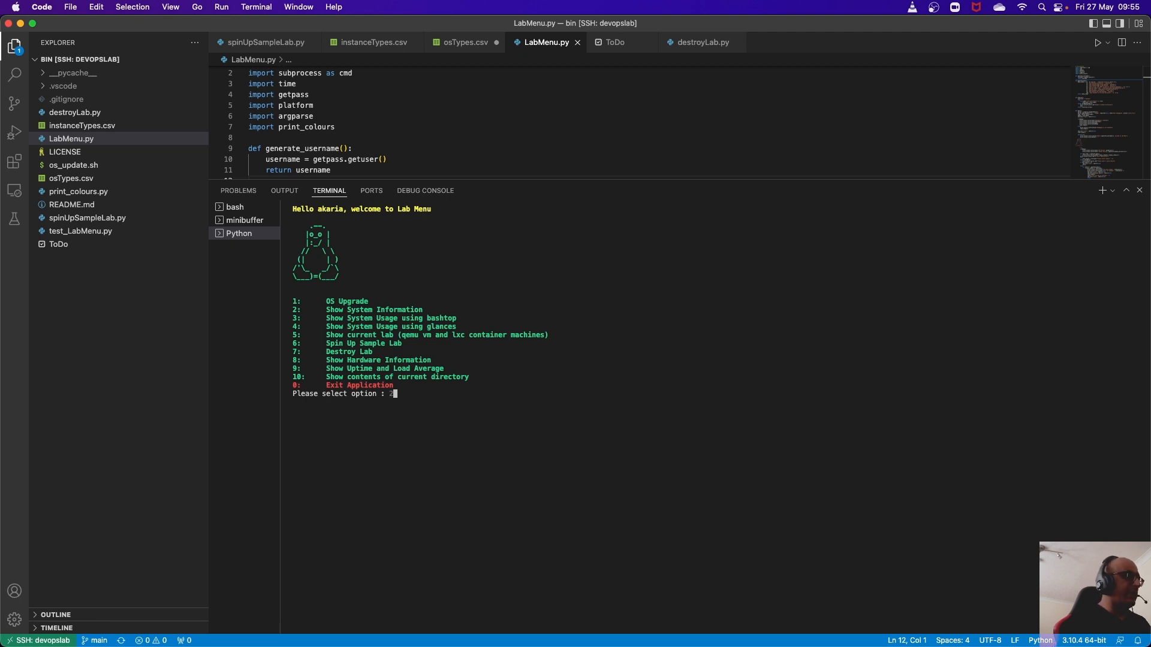
key(Return)
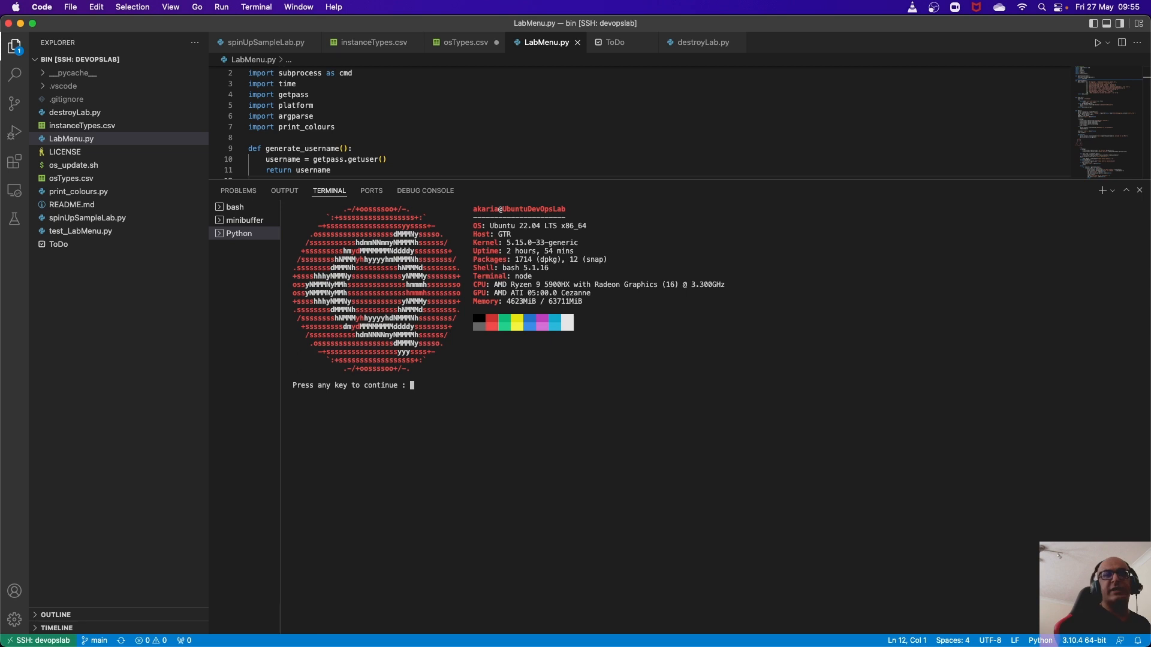
key(enter)
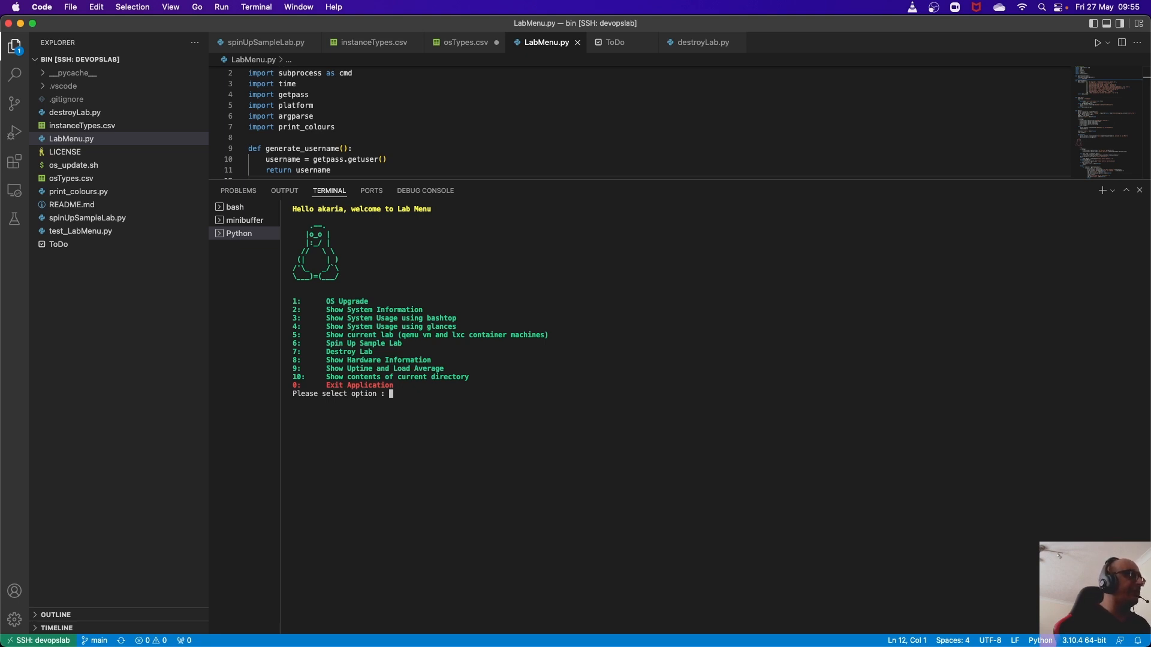
text(3)
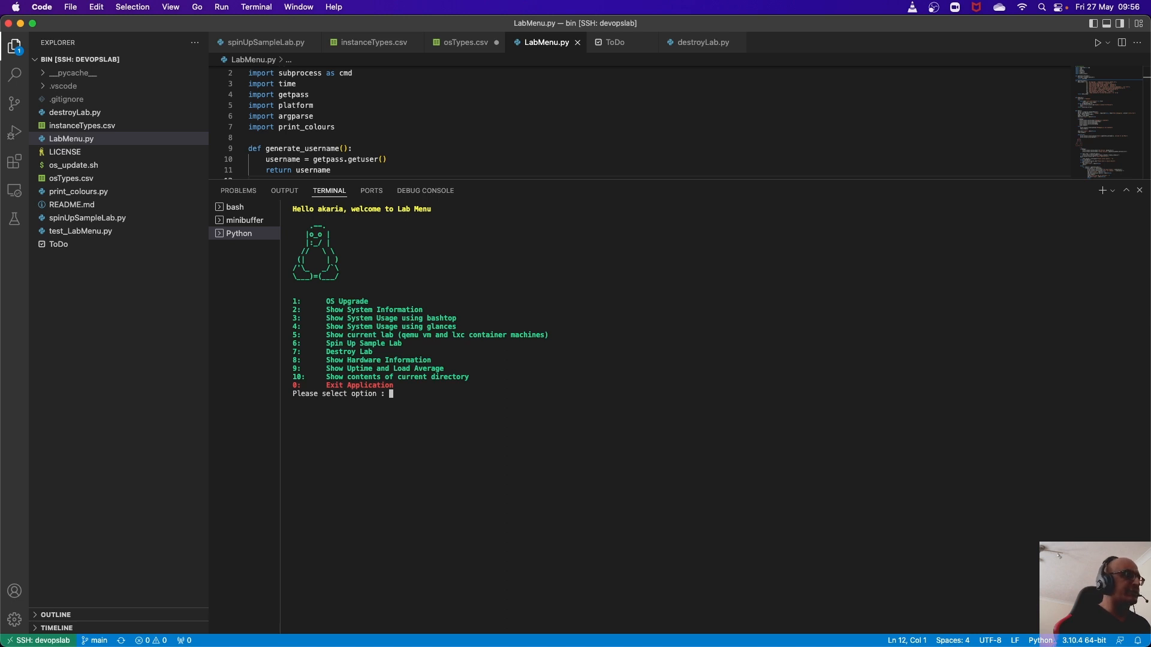
Step: Choose Lab Menu option 4 to launch the glances system usage view
text(4)
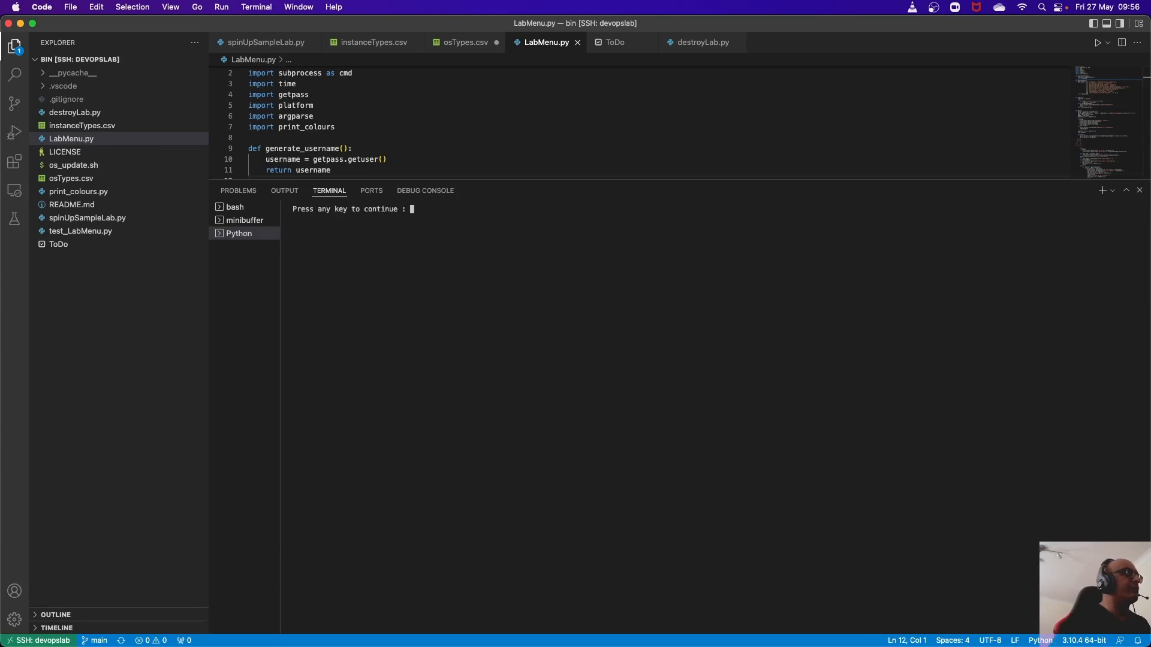
Step: Dismiss the continue prompt and return to the Lab Menu options
key(enter)
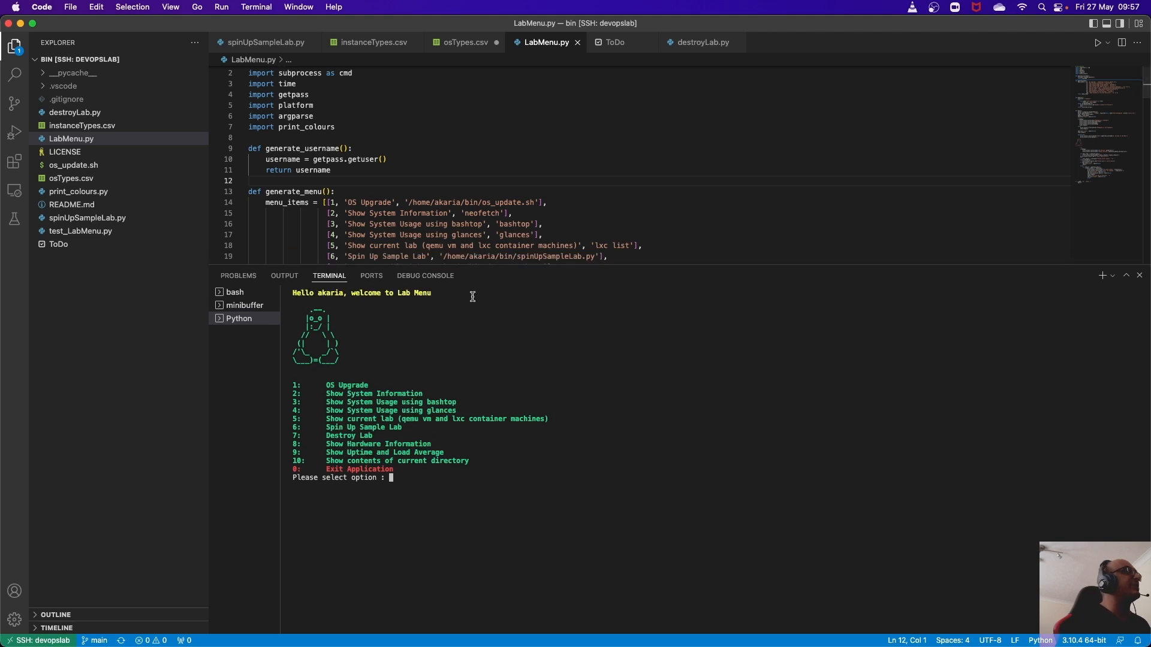
Step: Show spinUpSampleLab.py with more code room and the lab_status definition selected
click(264, 42)
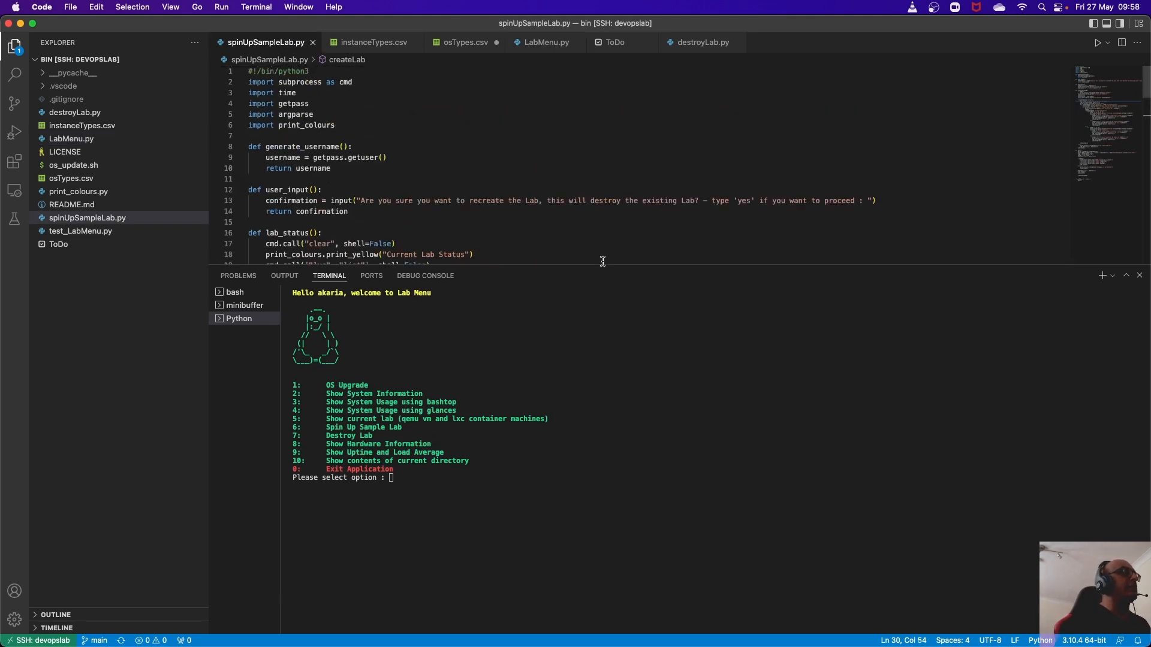
drag(602, 267, 613, 382)
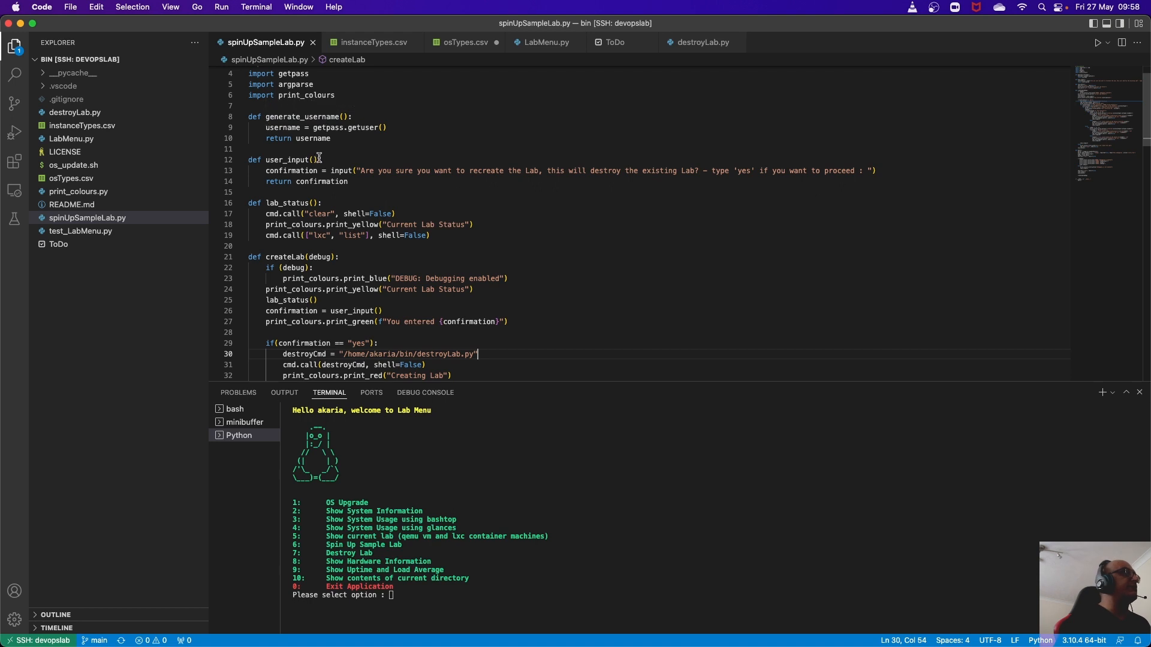
scroll(down, 3)
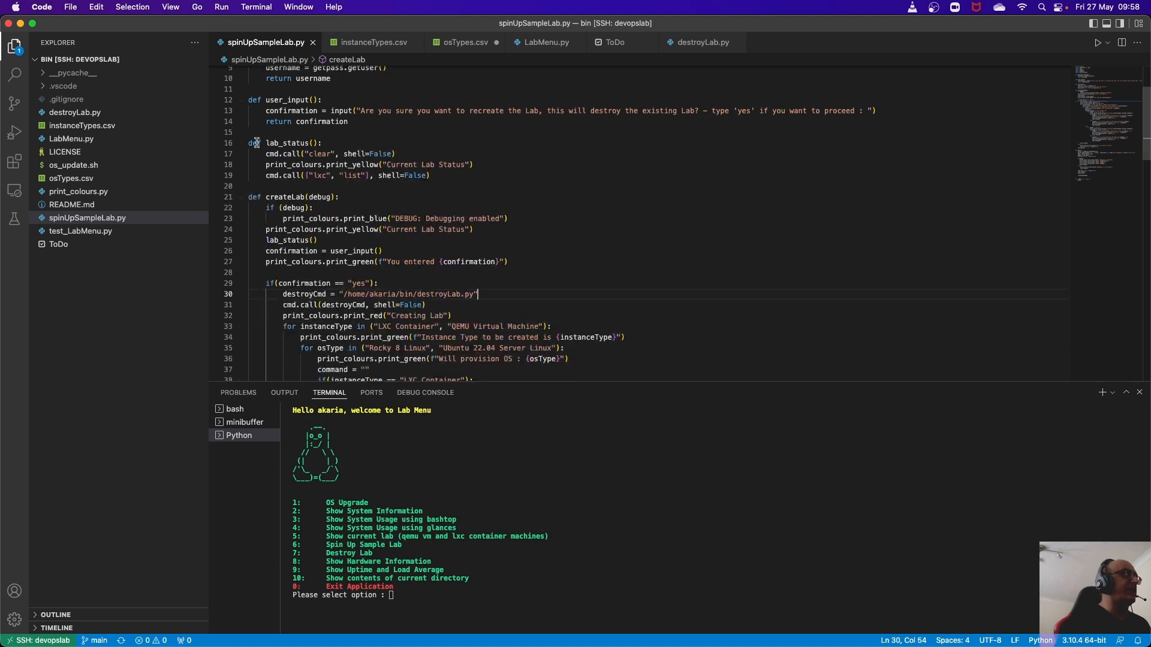
drag(248, 142, 414, 164)
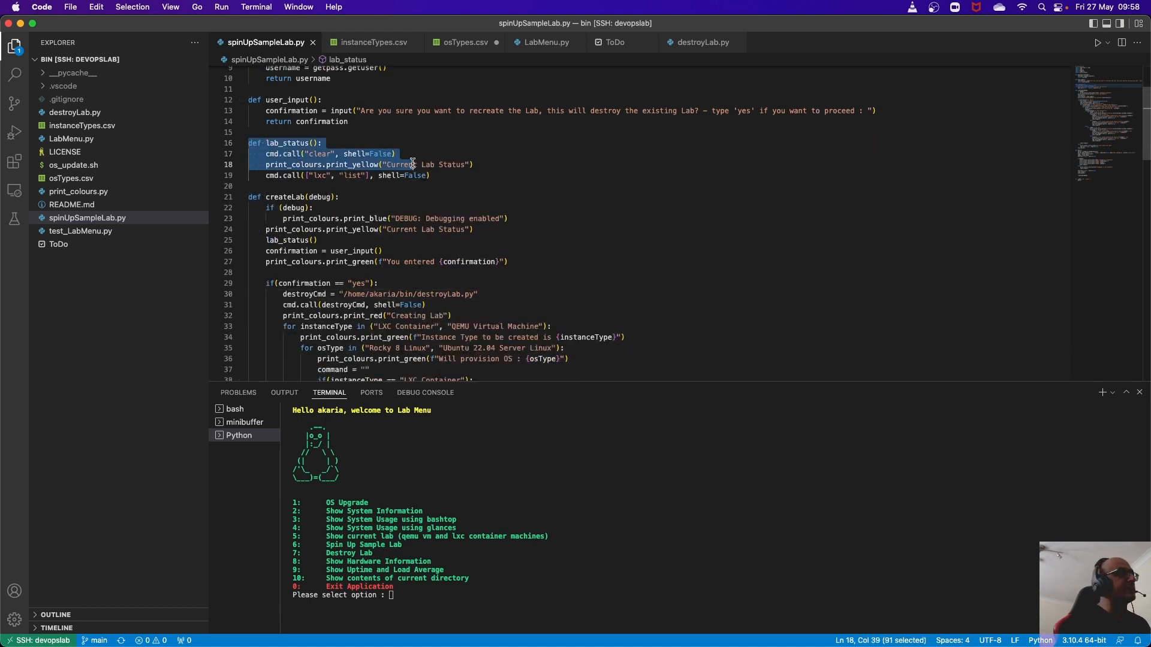
Step: Scroll through createLab's code launching Rocky and Ubuntu containers and VMs
scroll(down, 3)
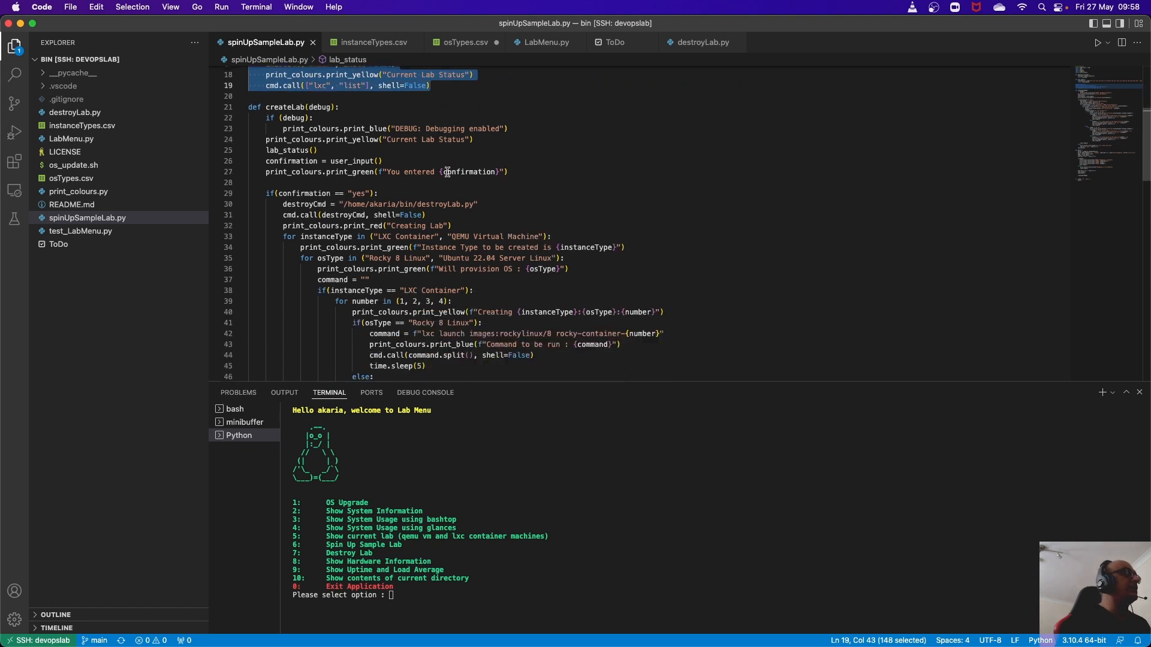
mouse_move(254, 106)
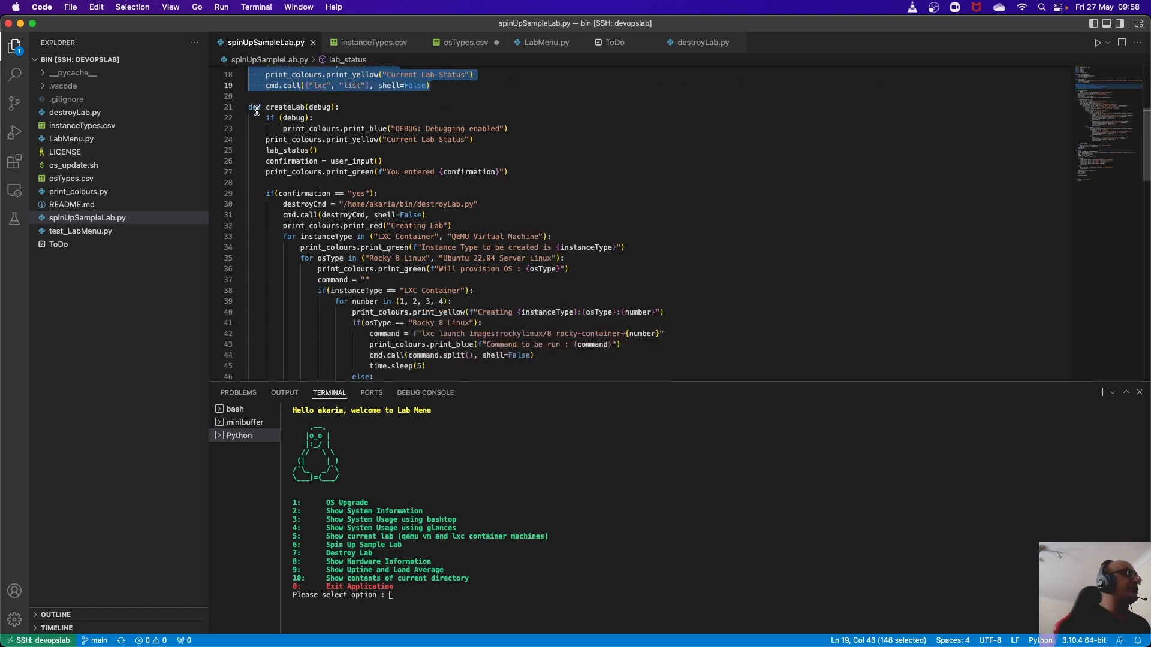
scroll(down, 3)
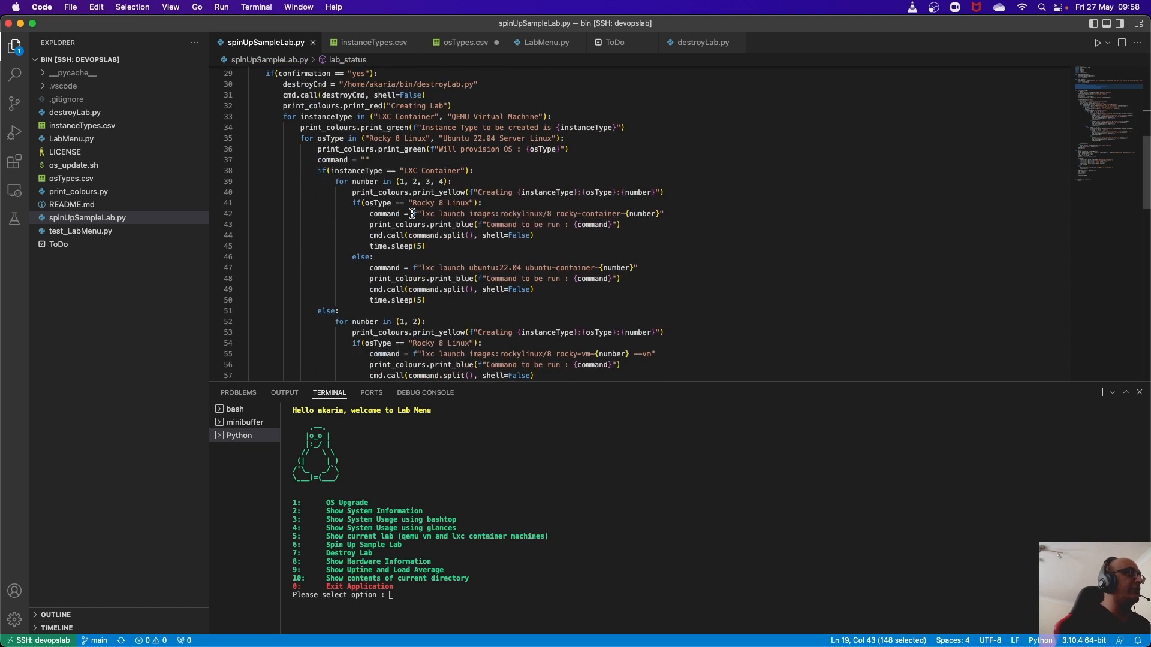
scroll(down, 3)
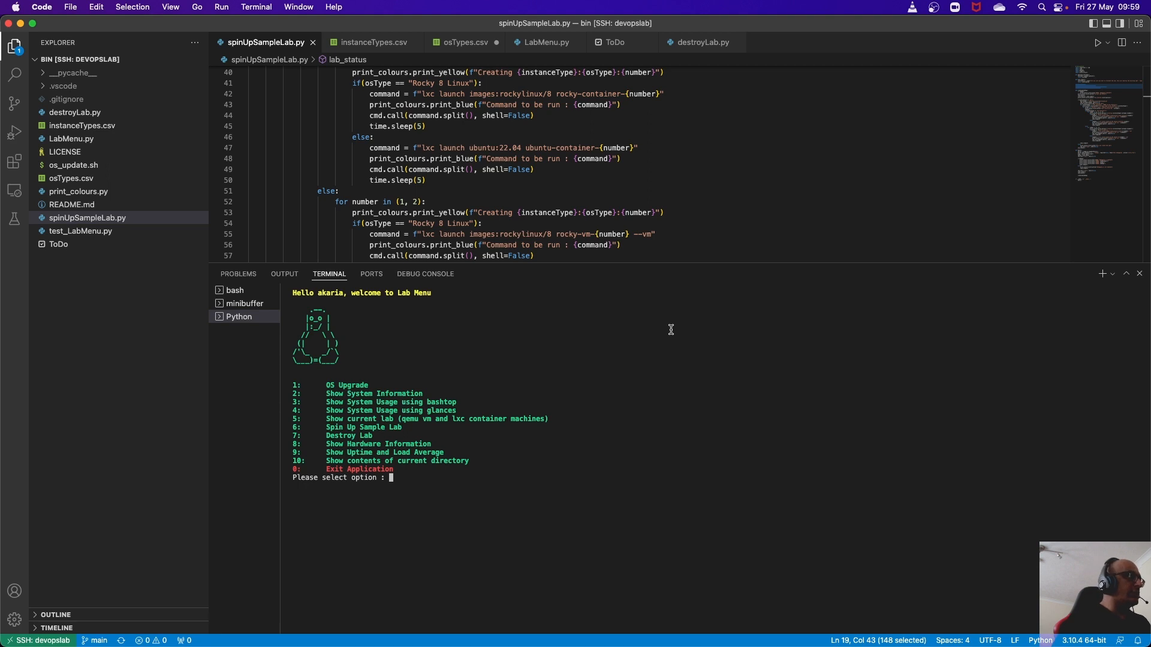
Step: Choose option 6 Spin Up Sample Lab and answer yes to both recreate and destroy warnings
text(6)
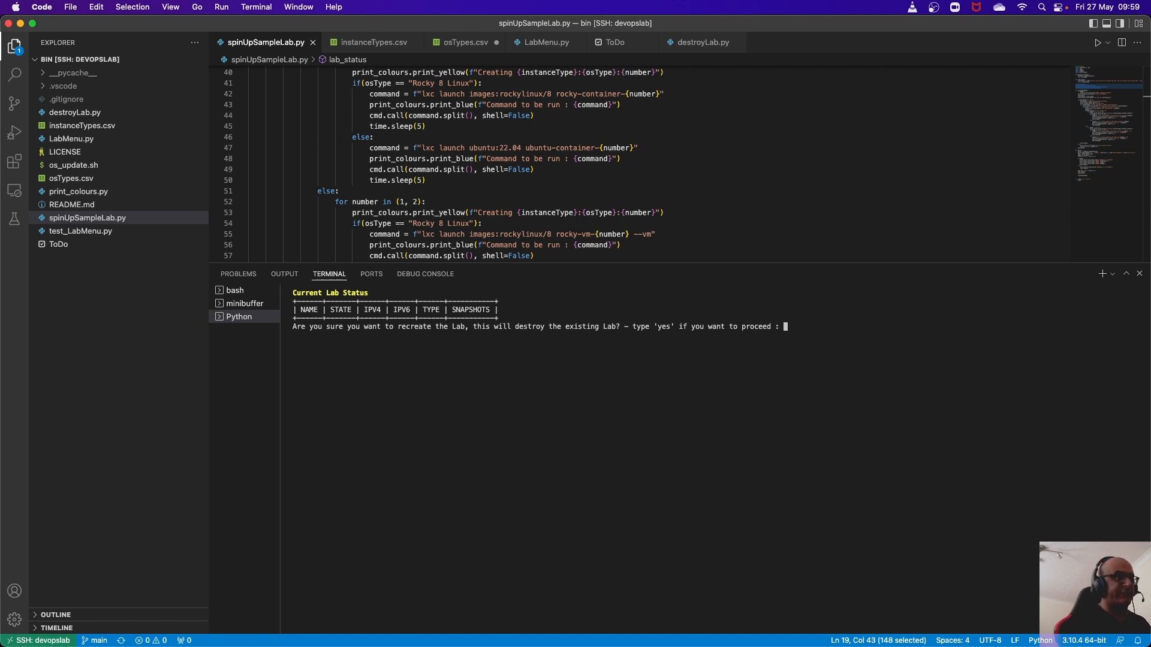
text(yes)
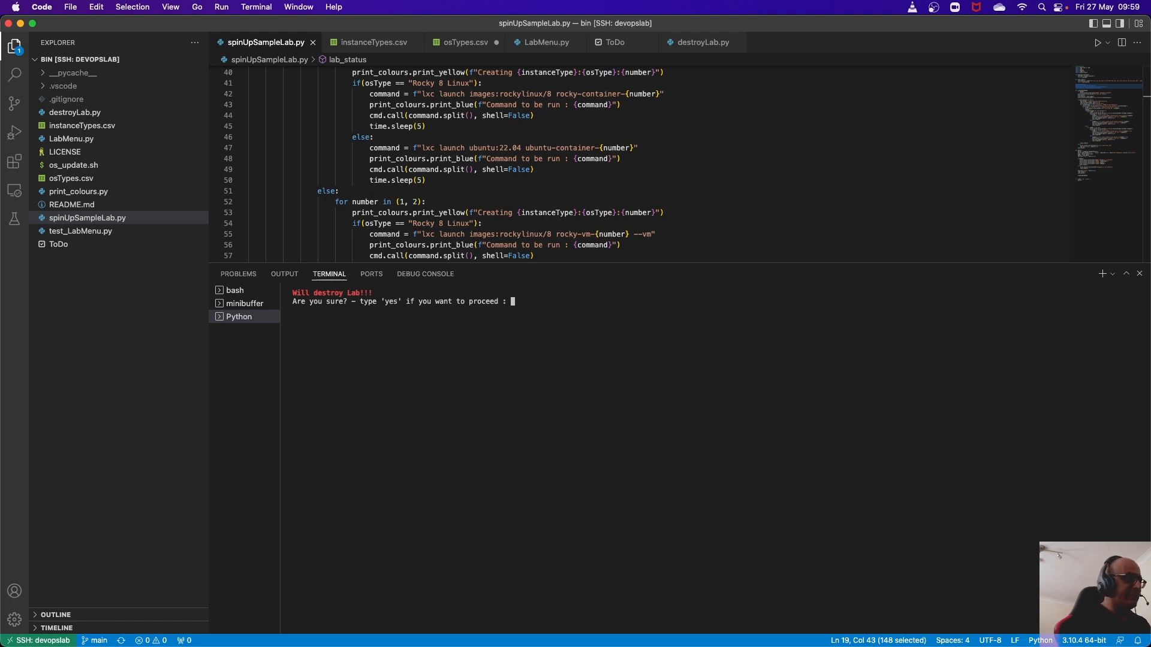
text(yes)
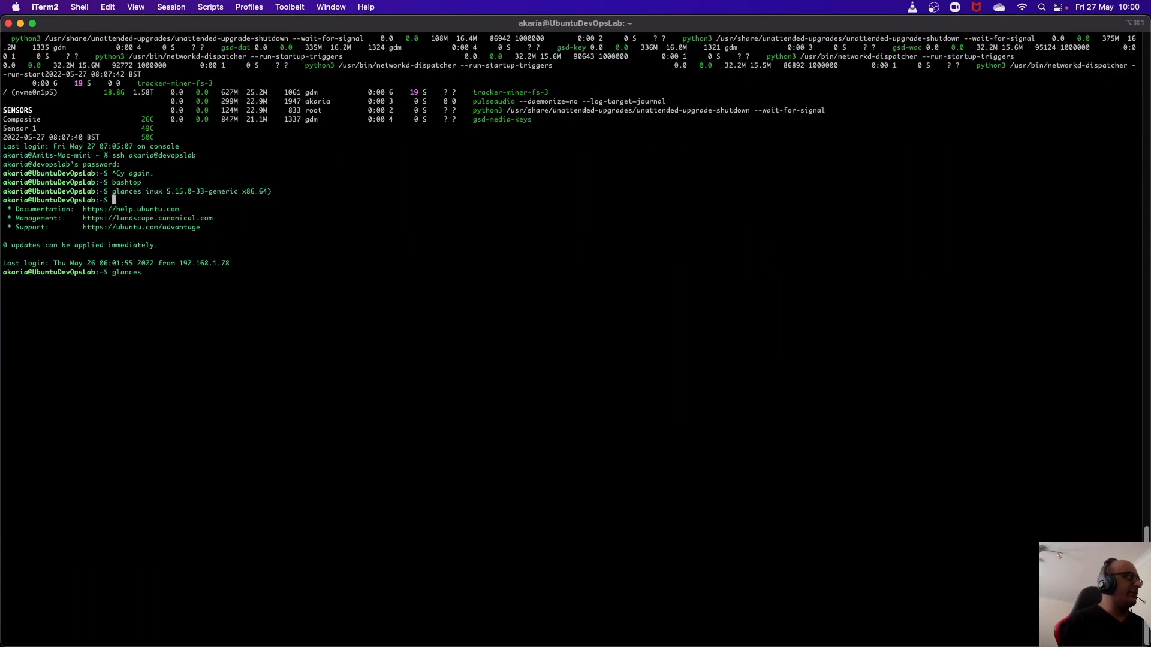
Step: Clear the devopslab shell in the iTerm2 SSH session after quitting glances
text(clear)
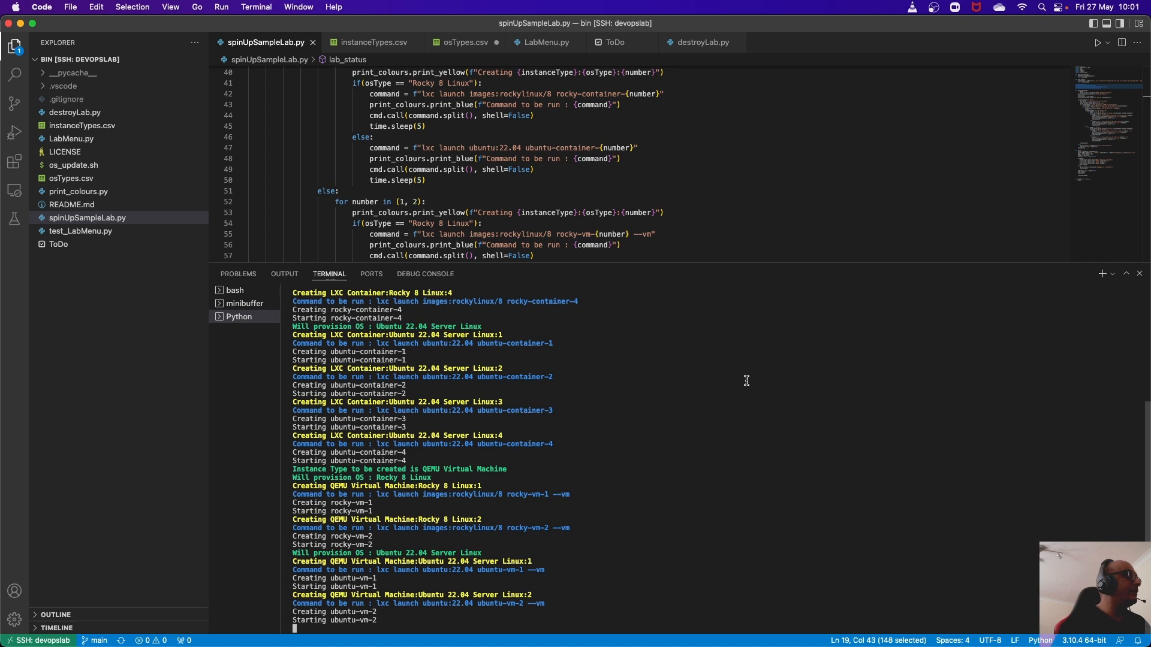
mouse_move(632, 263)
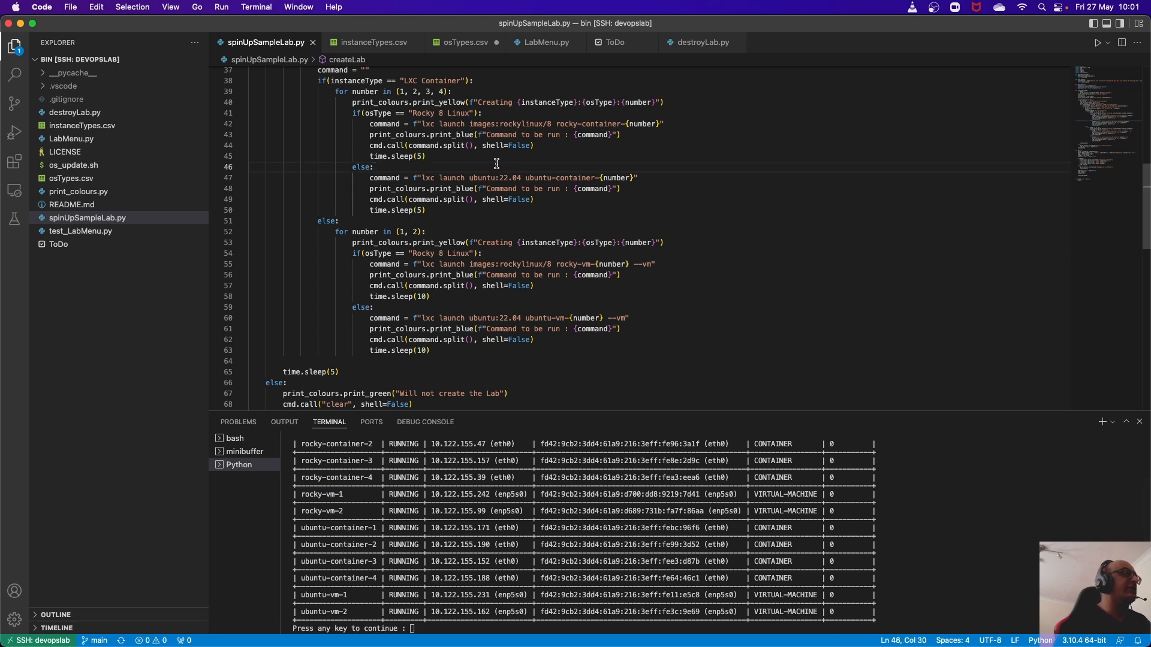
mouse_move(388, 165)
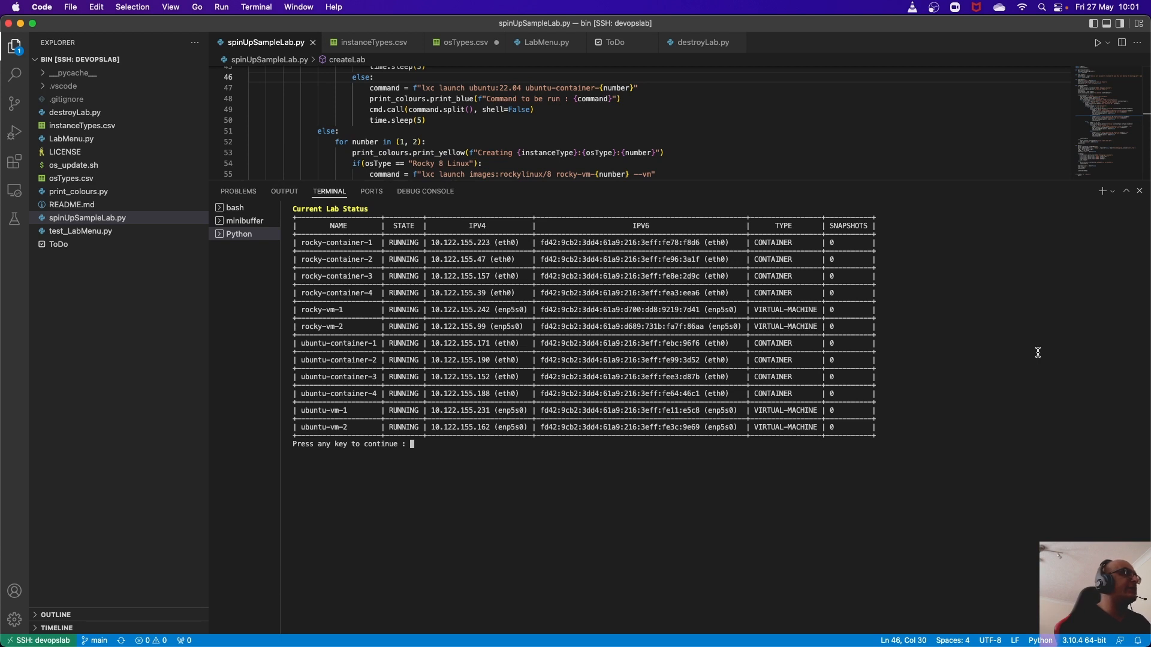
Step: Dismiss the twelve-instance lab status table and return to the Lab Menu
key(enter)
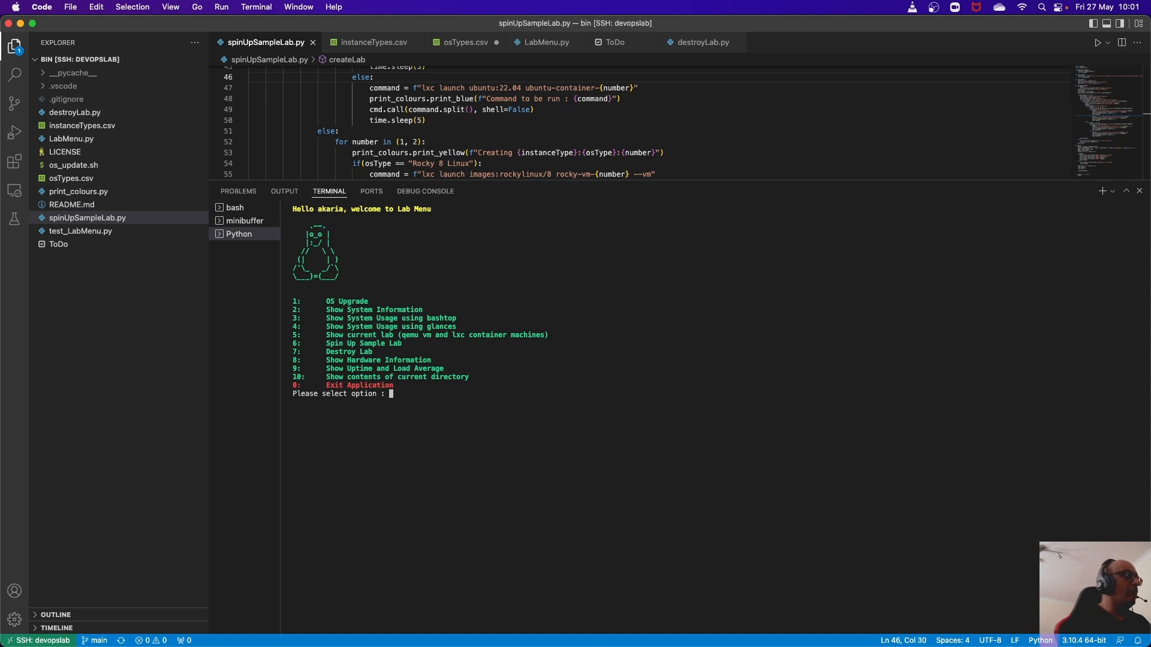
Step: Exit the Lab Menu with option 0 before listing instances with lxc list
text(0)
text(lxc list)
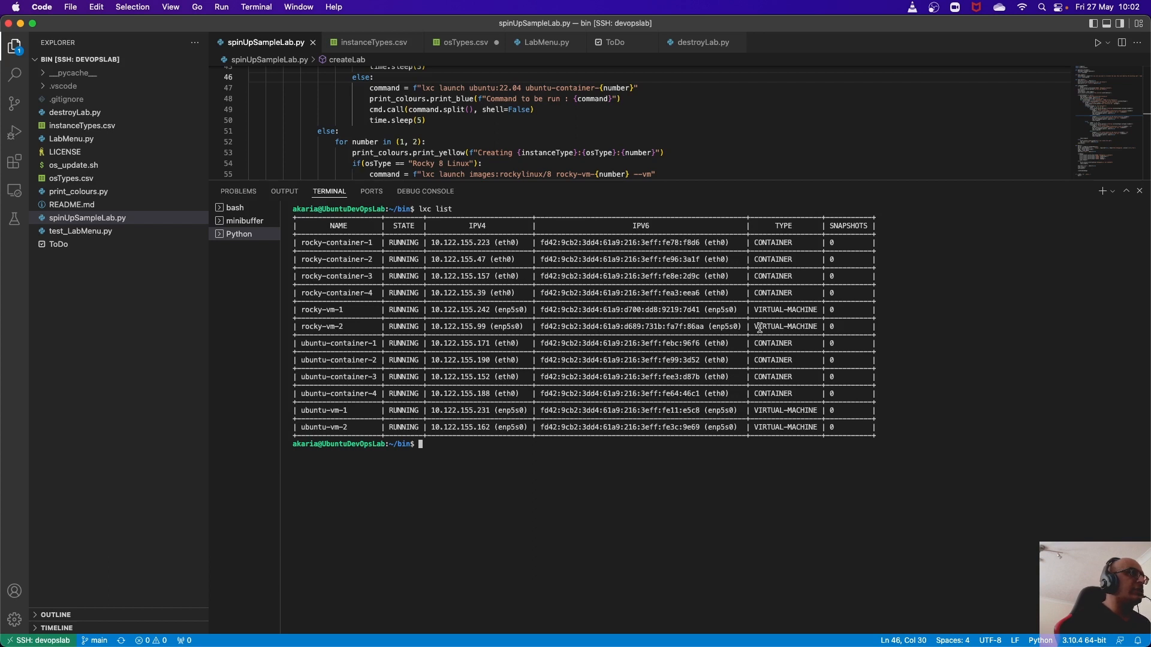
mouse_move(302, 326)
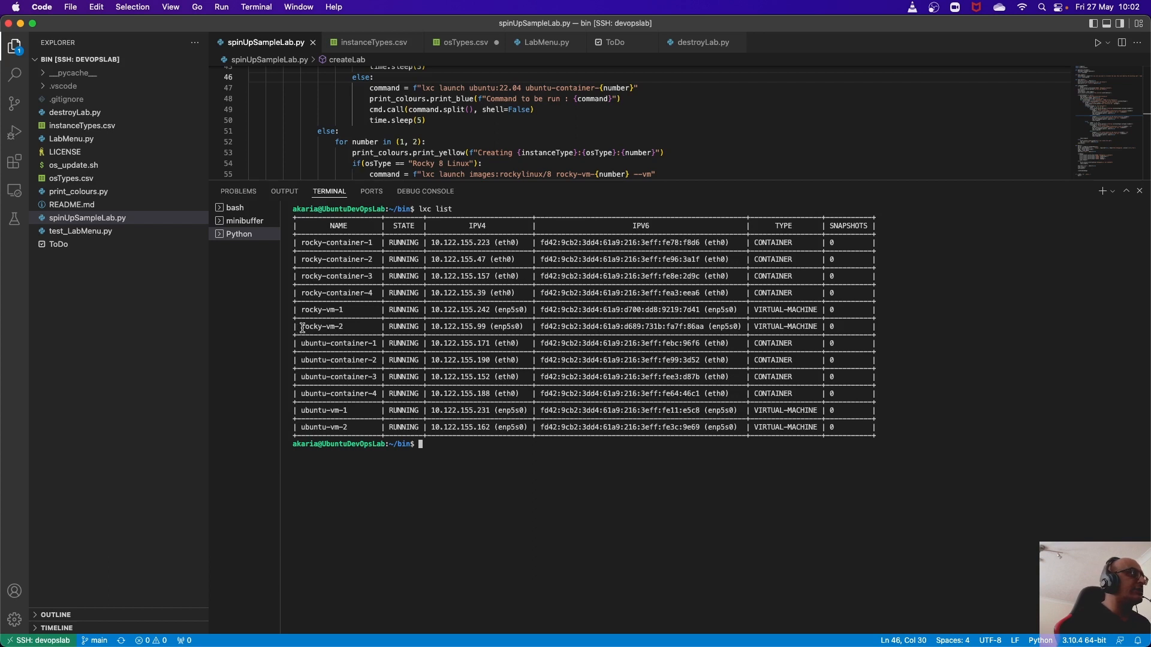
mouse_move(614, 478)
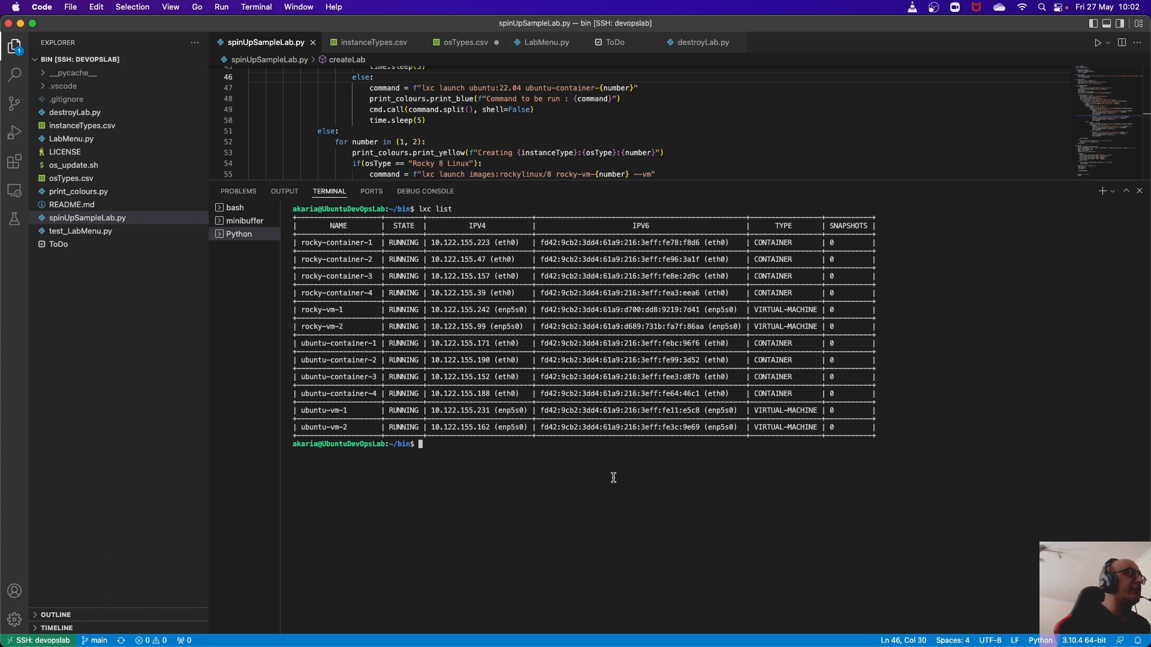
Step: Run 'lxc info rocky-vm-2' to show its running status, resource usage and network addresses
text(lxc i)
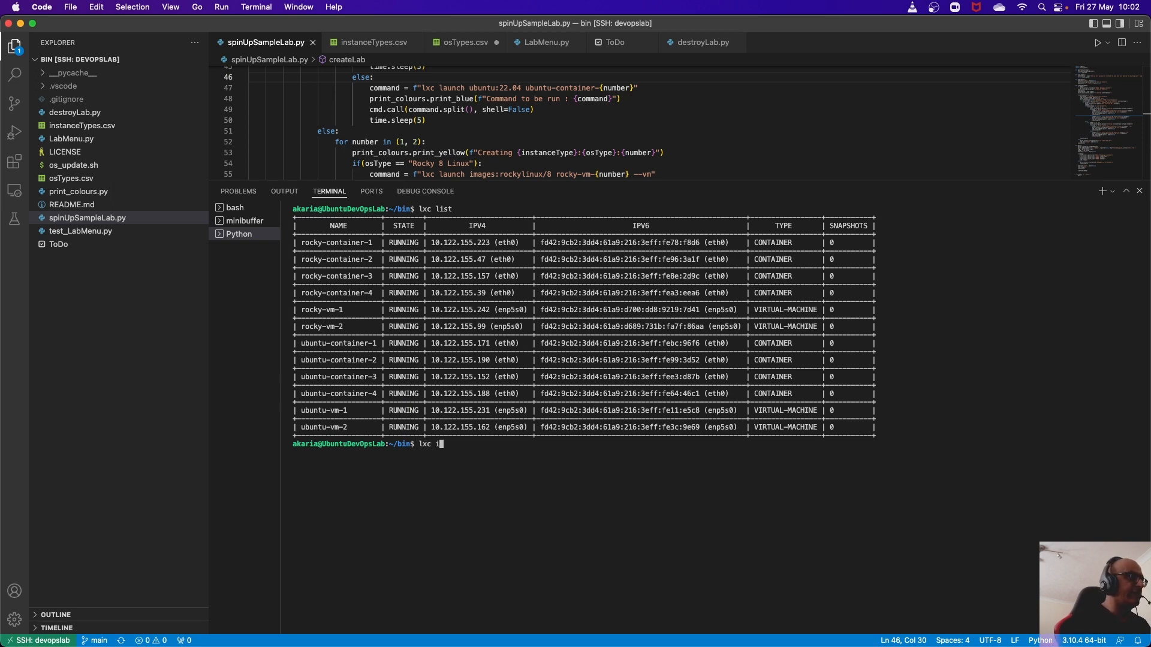
text(nfo)
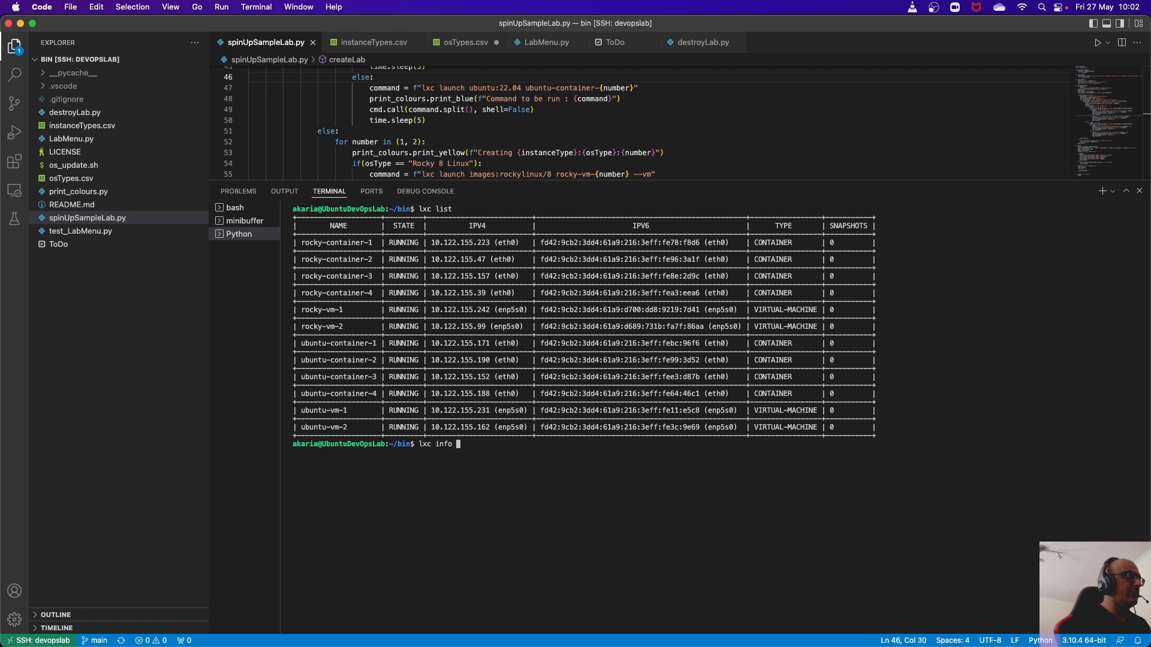
text(rocky-vm-2)
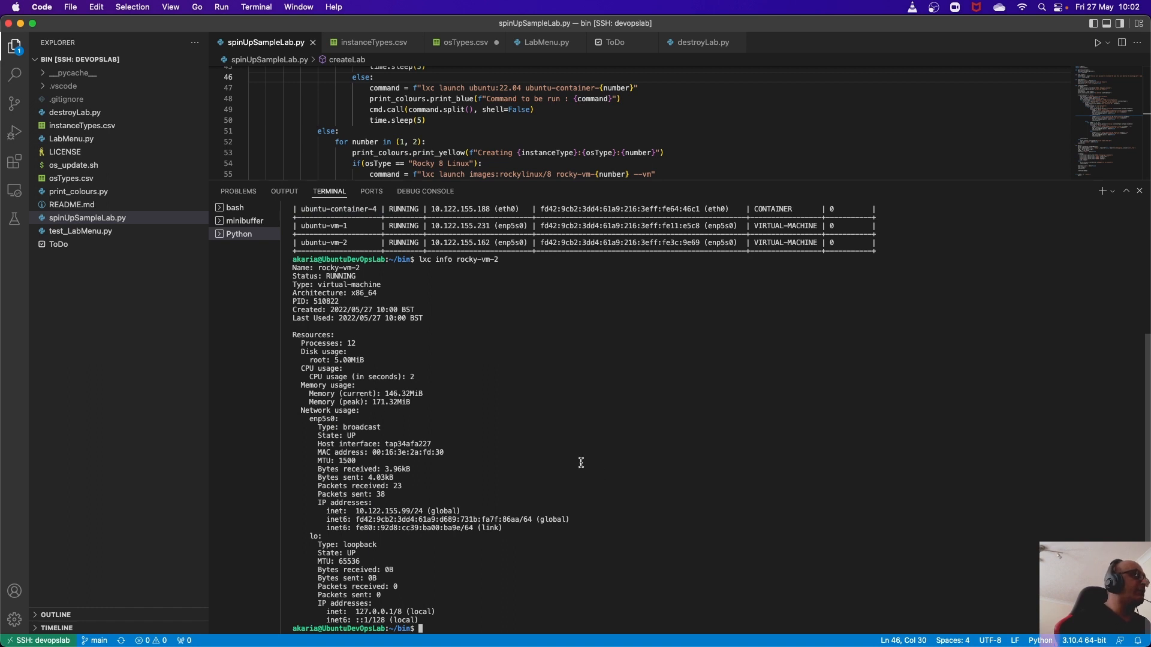
mouse_move(302, 259)
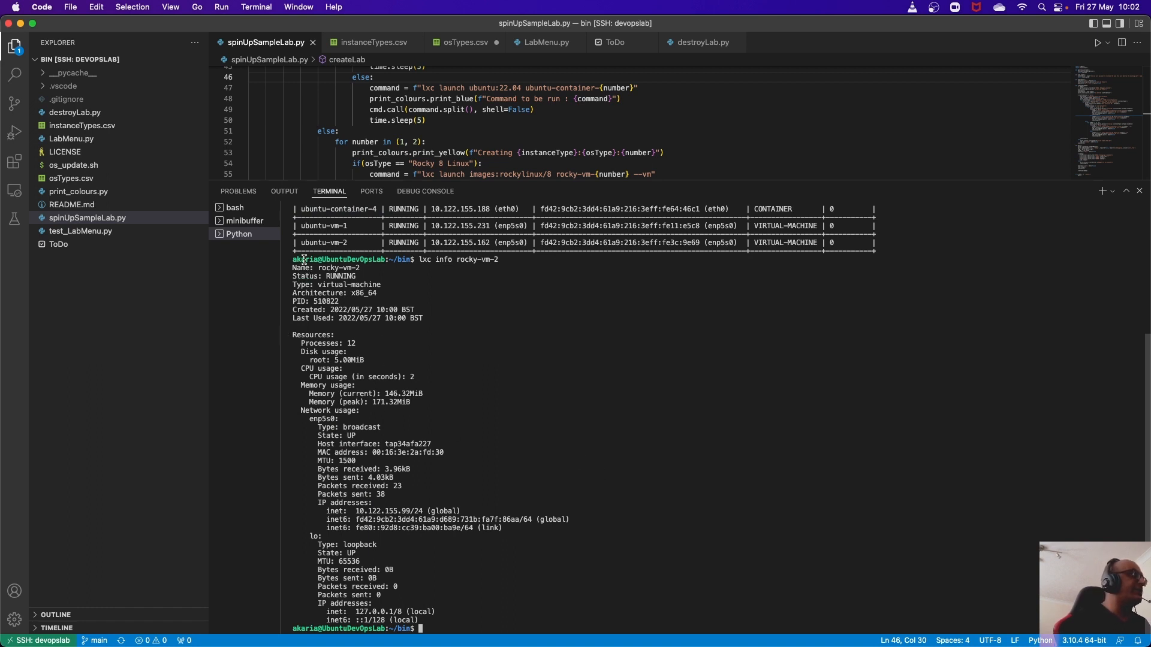
mouse_move(397, 286)
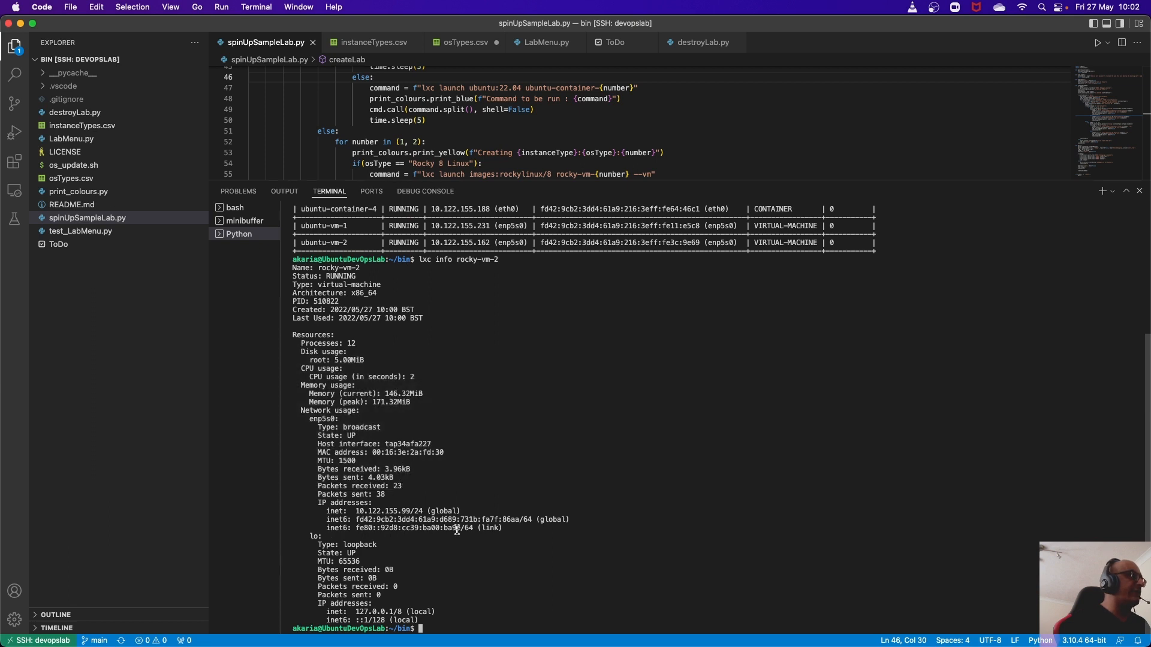
text(lxc info rocky-vm-2)
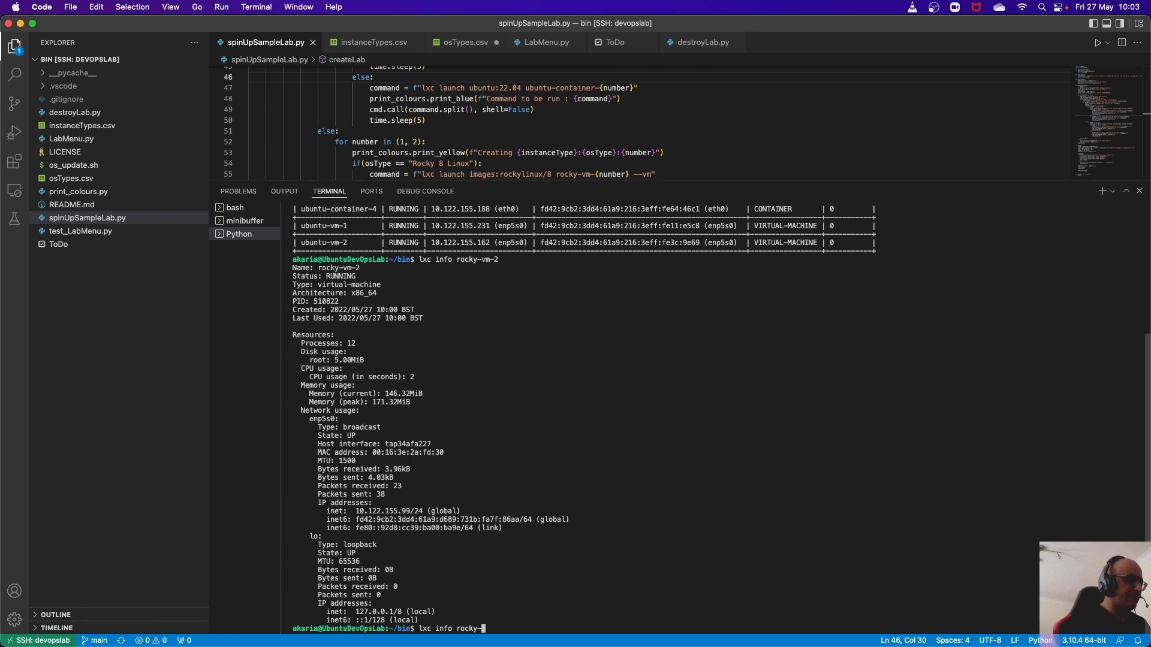
Step: Run 'lxc info rocky-container-2', clear the terminal, and start another lxc command for rocky-vm-2
text(container-2)
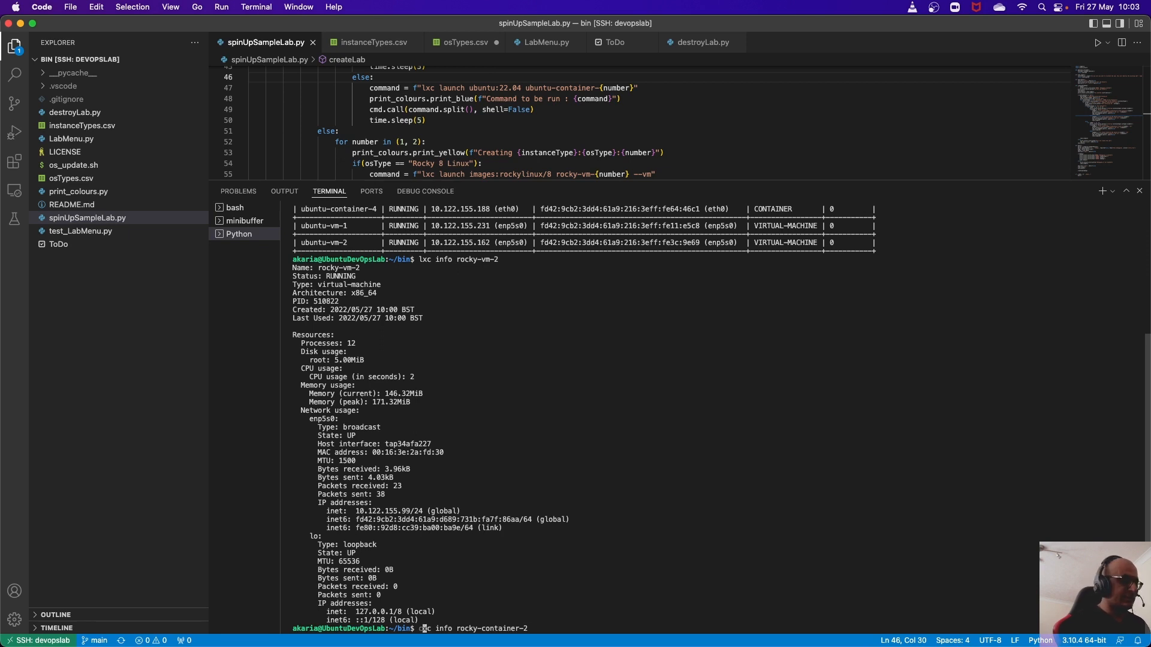
text(cle)
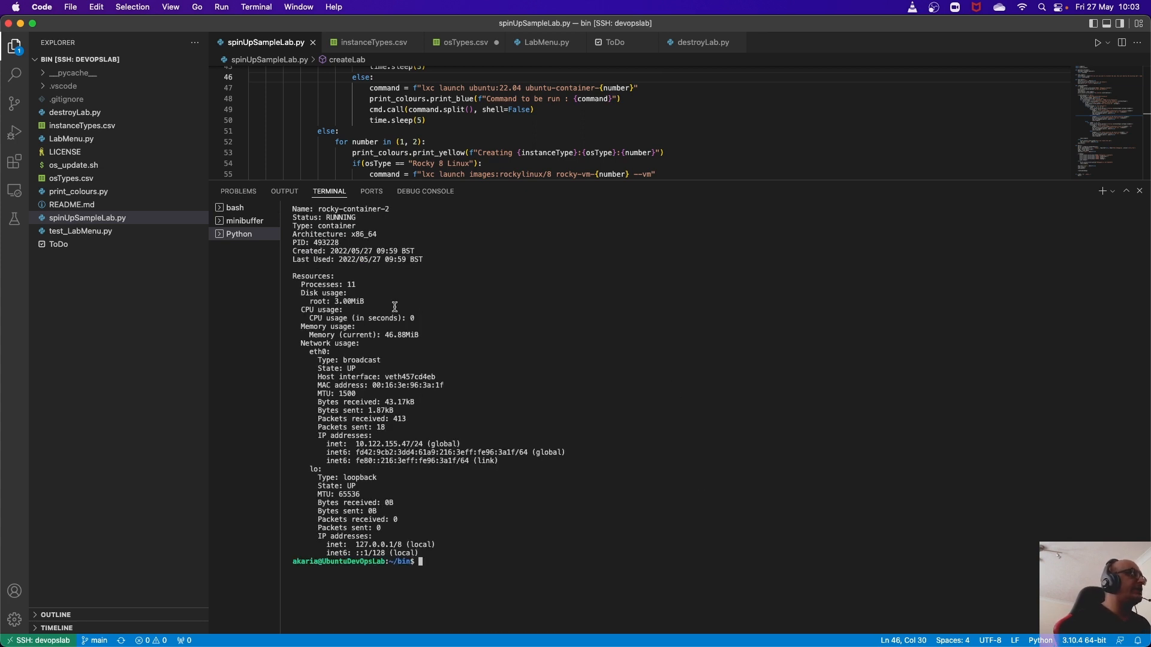
mouse_move(293, 218)
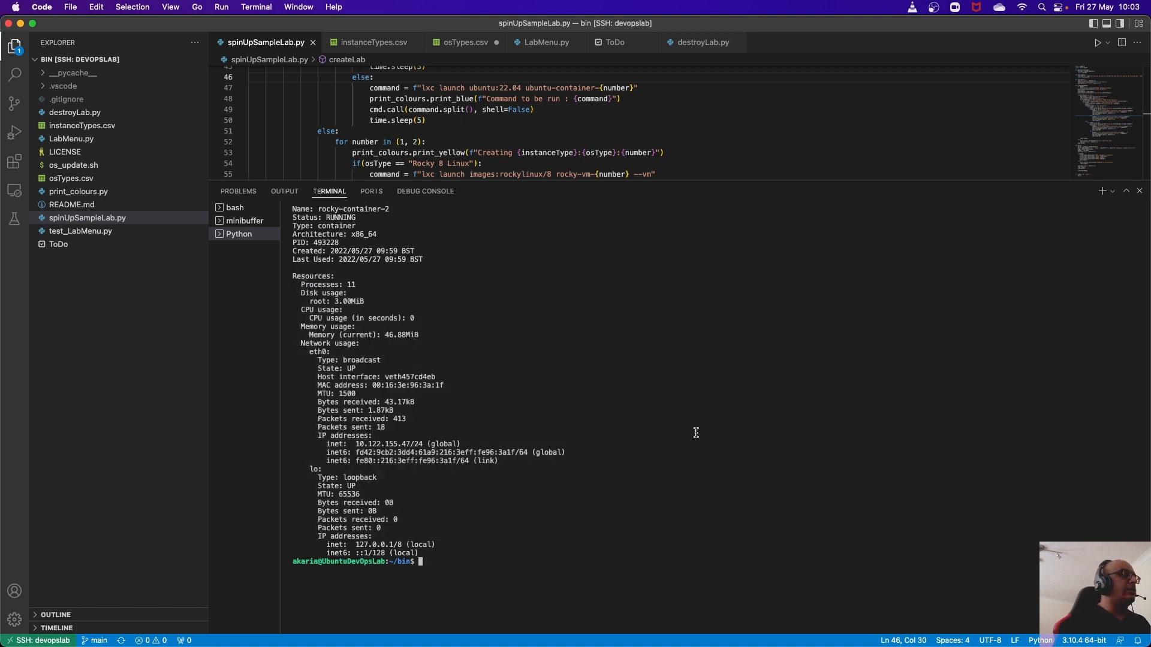
text(lxc info rocky-vm-2)
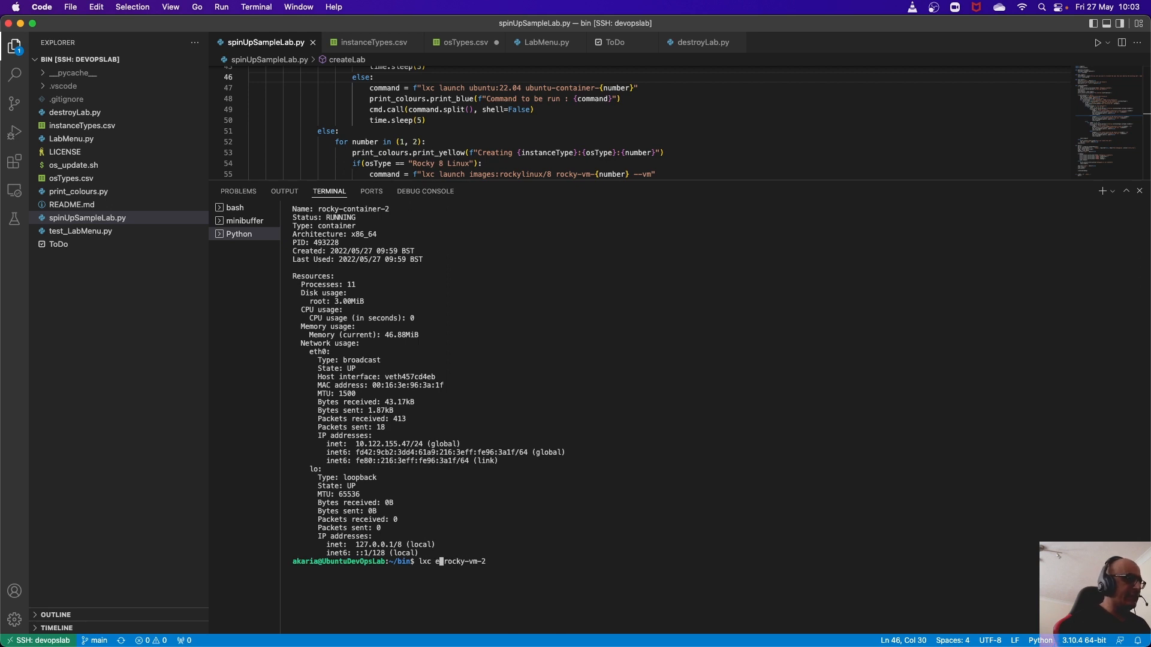
Step: Enter rocky-vm-2 with 'lxc exec rocky-vm-2 bash' and view /etc/os-release showing Rocky Linux 8.6
text(xec)
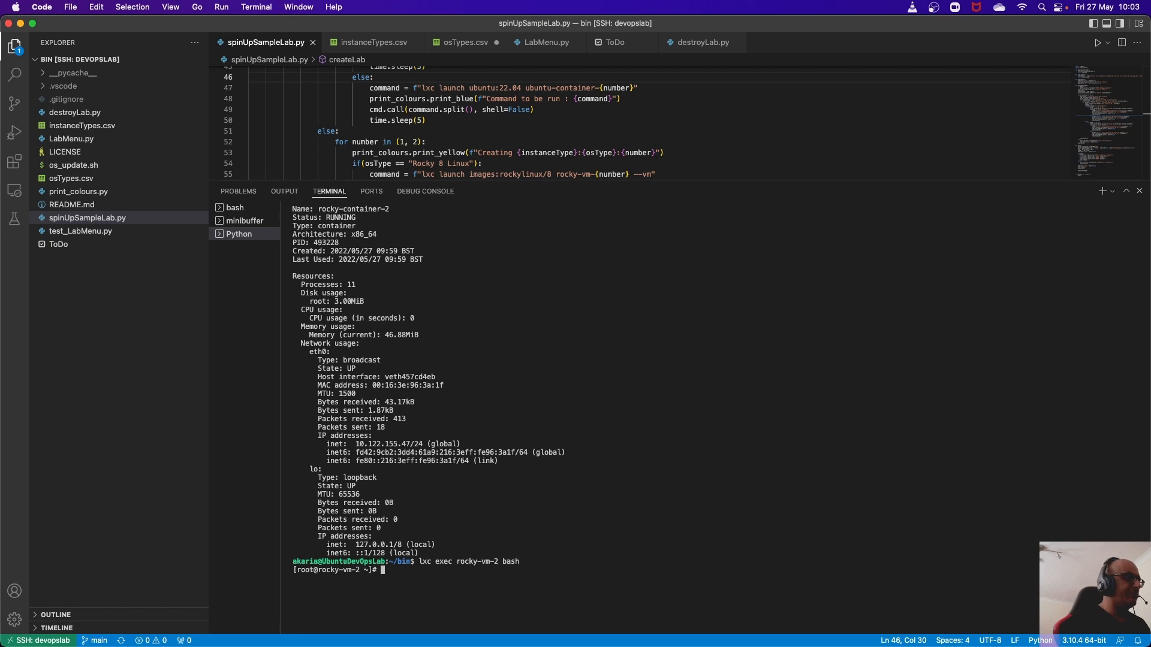
text(more /etc/os-release)
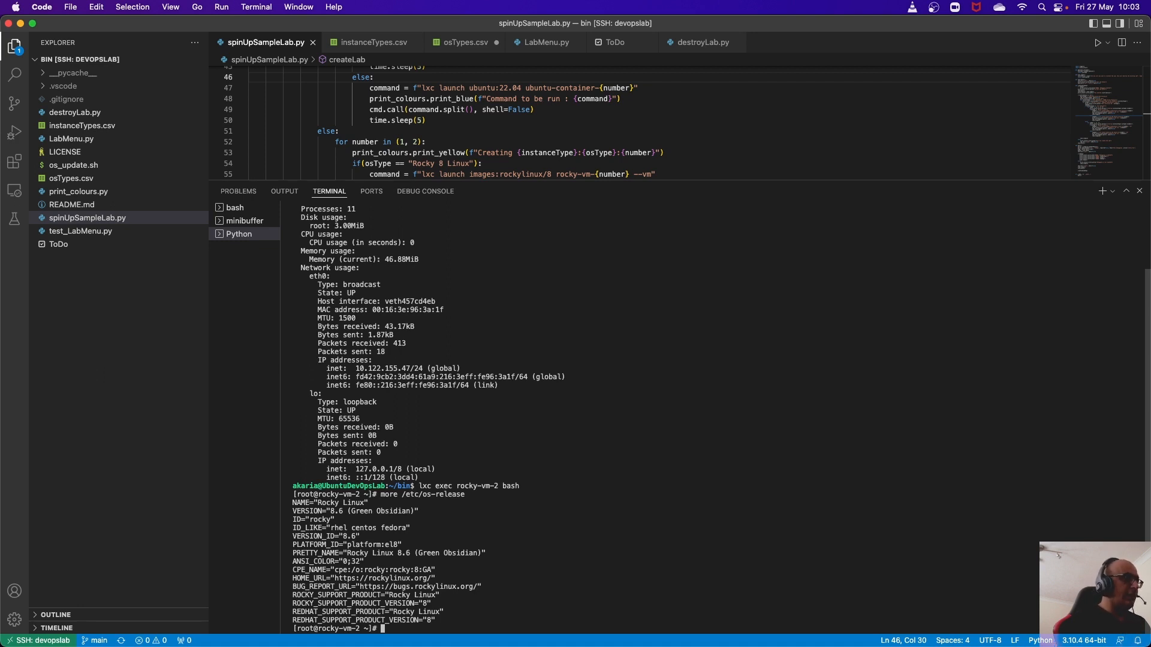
Step: Run 'dnf update -y' (nothing to do), then exit back to the host shell
text(dnf)
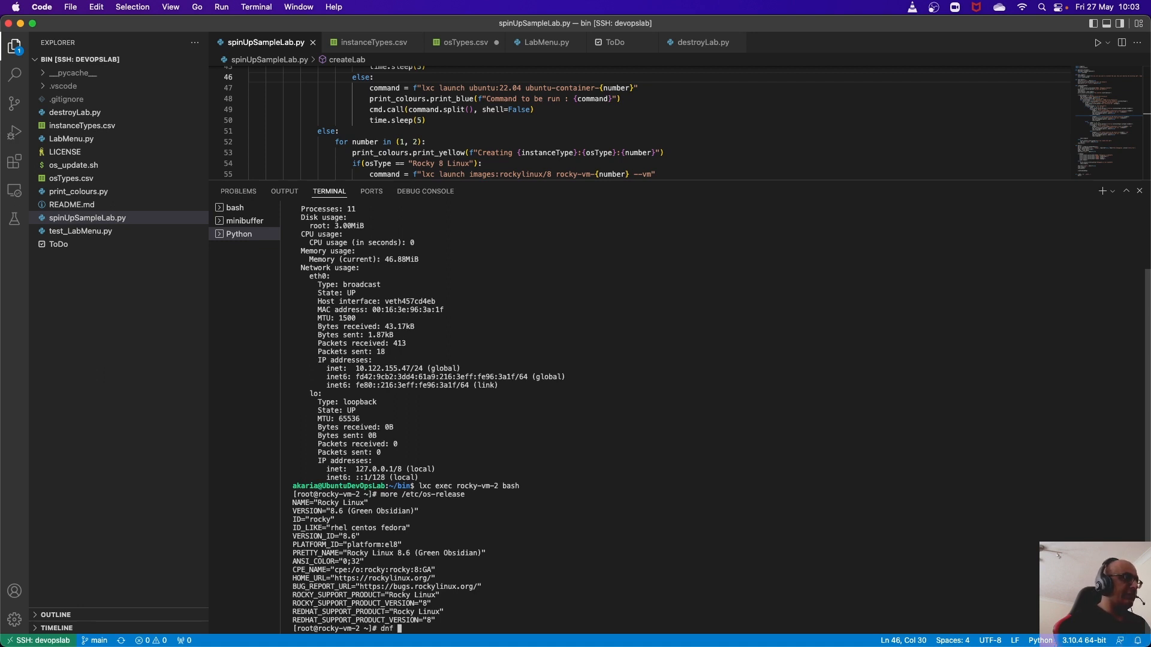
text(update)
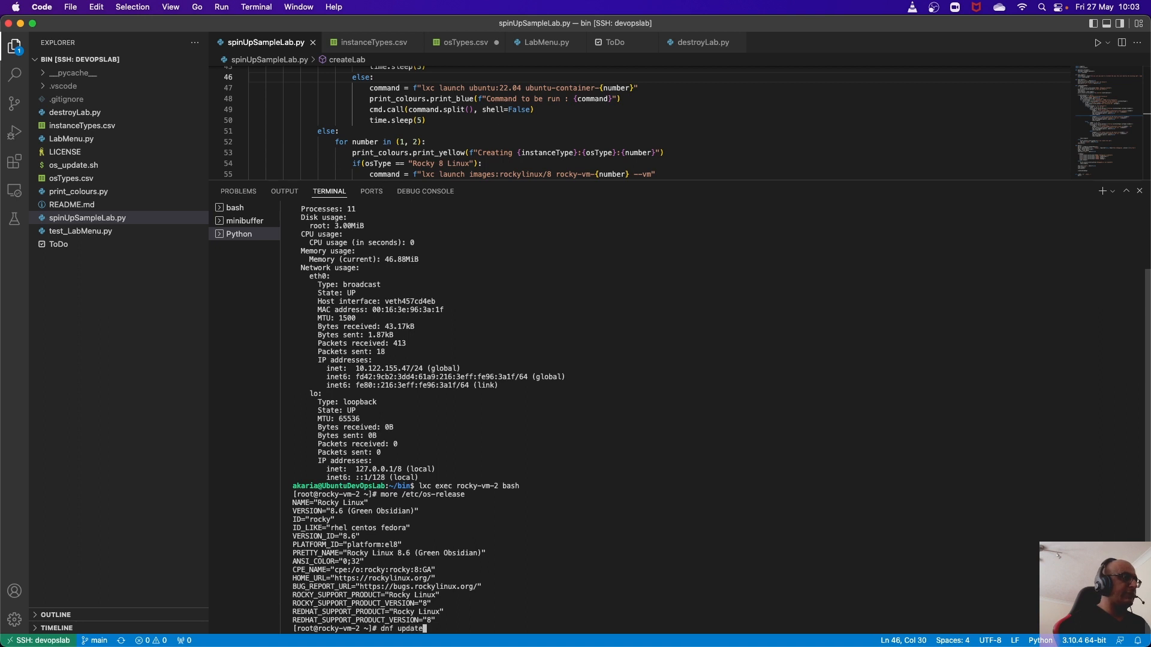
text(-y)
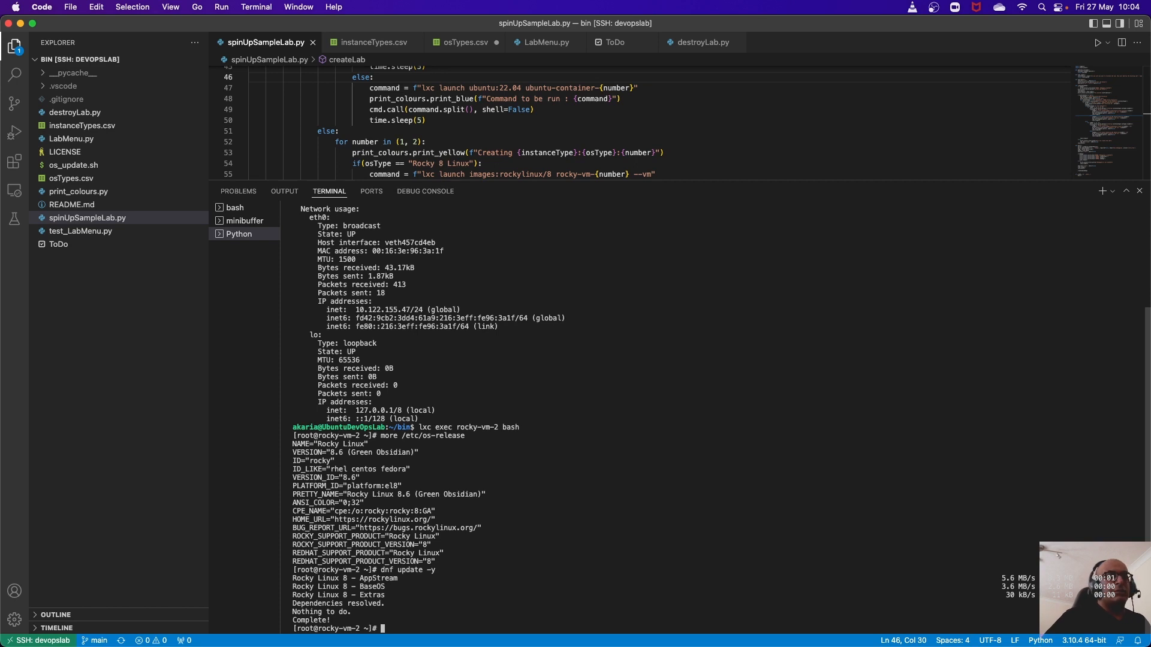
text(exit)
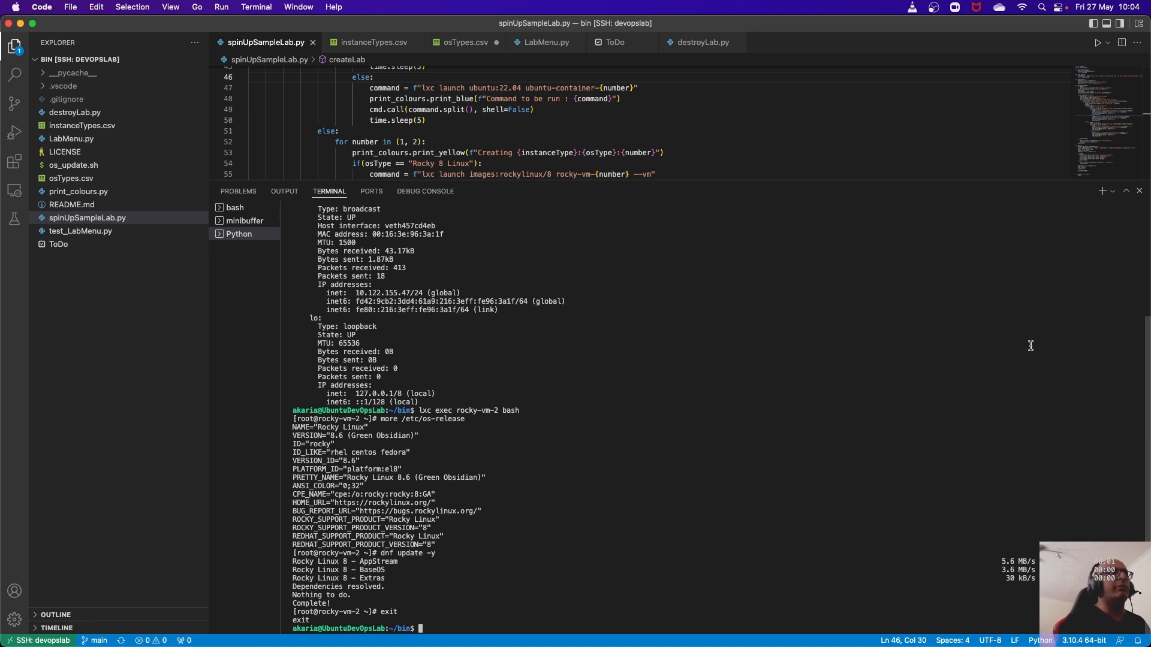
Step: Run LabMenu.py again and choose option 7, Destroy Lab, reaching its confirmation prompt
click(547, 42)
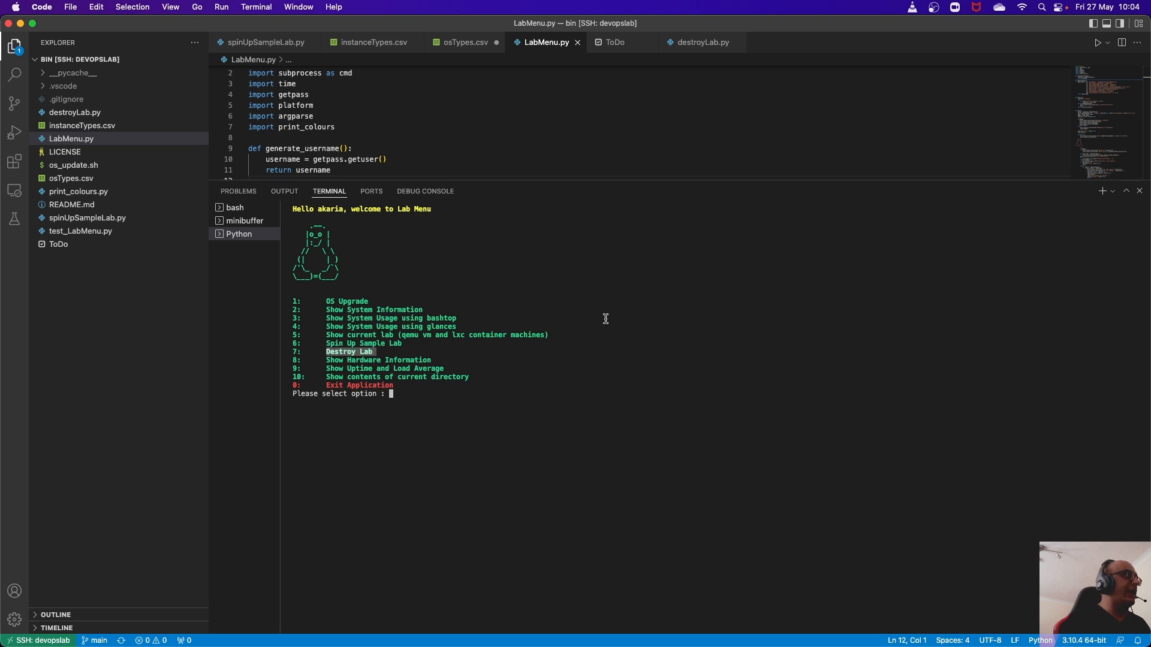
text(7)
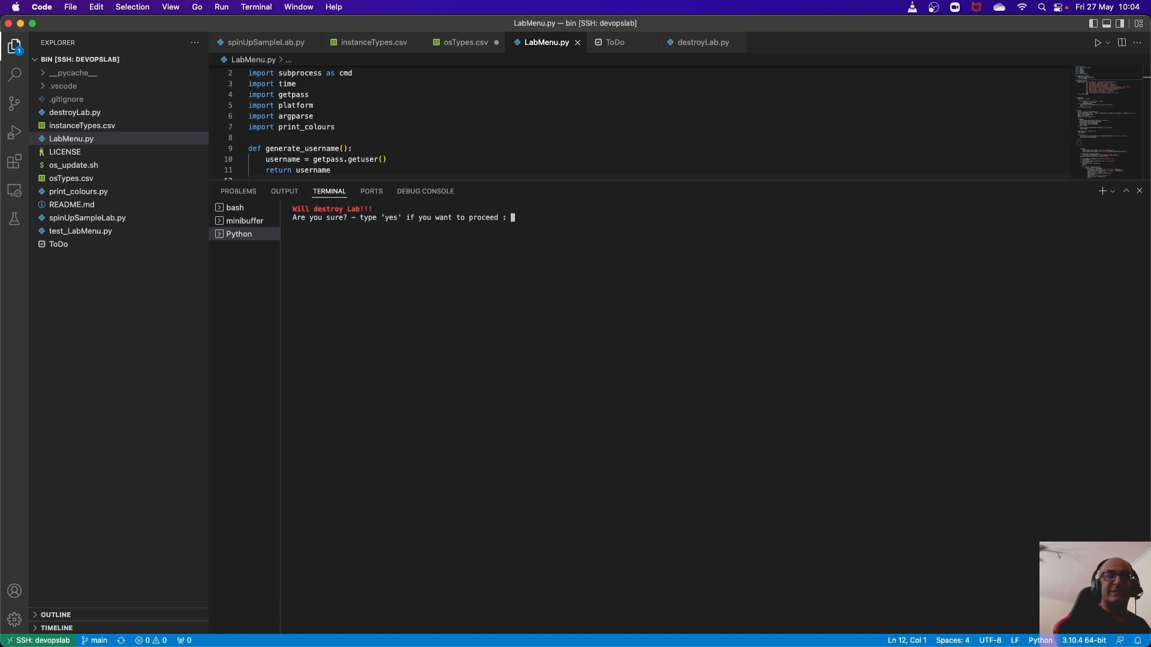
Step: Answer 'yes' to both prompts so the lab is destroyed, then continue past the empty status table to the menu
text(yes)
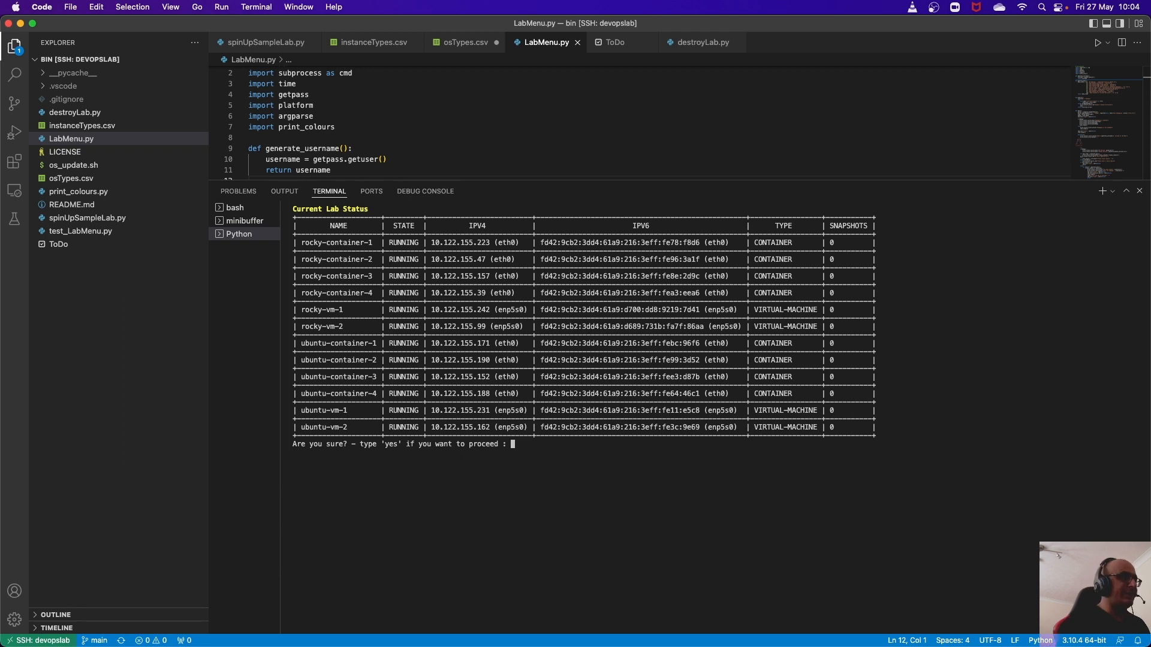
text(yes)
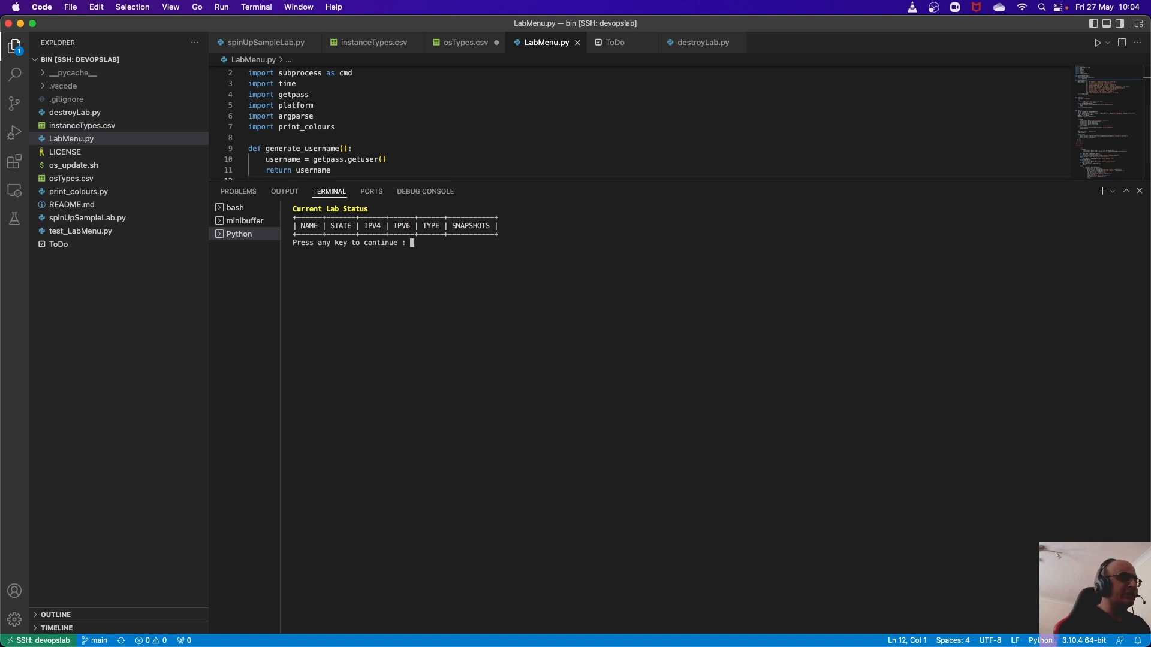
text(0)
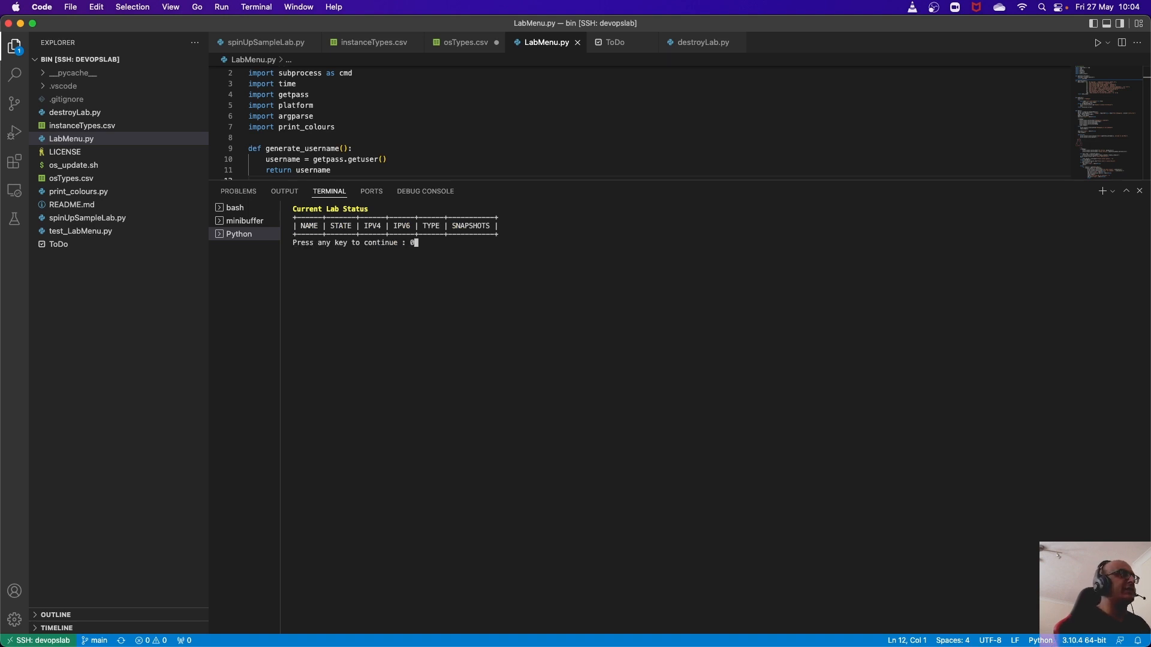
key(enter)
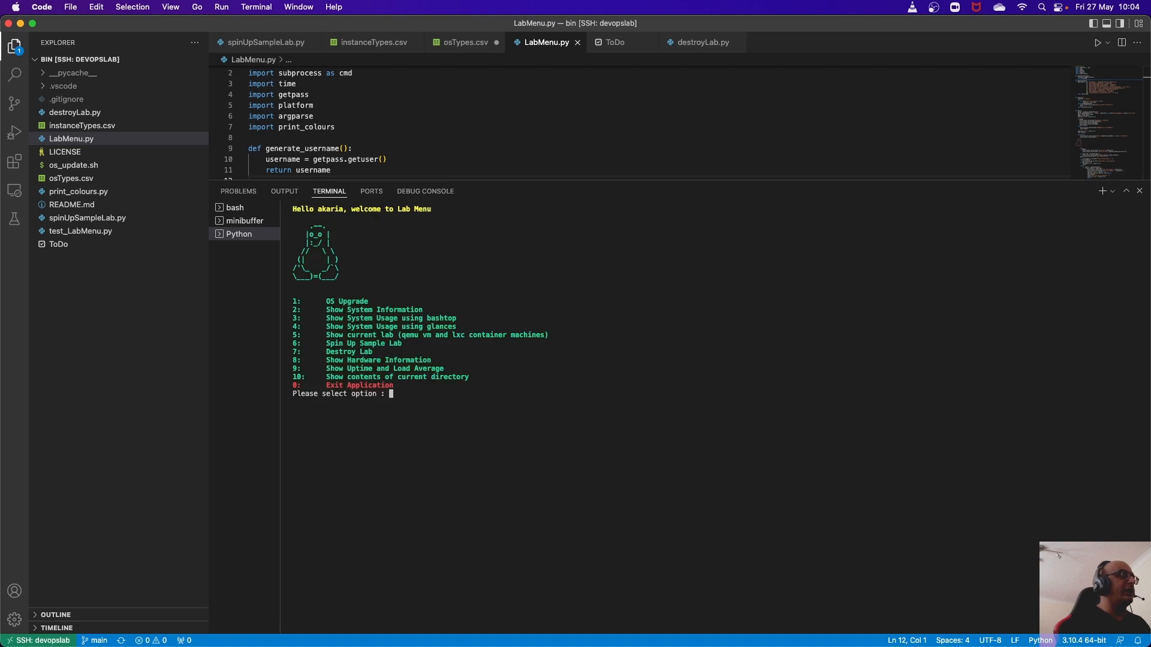